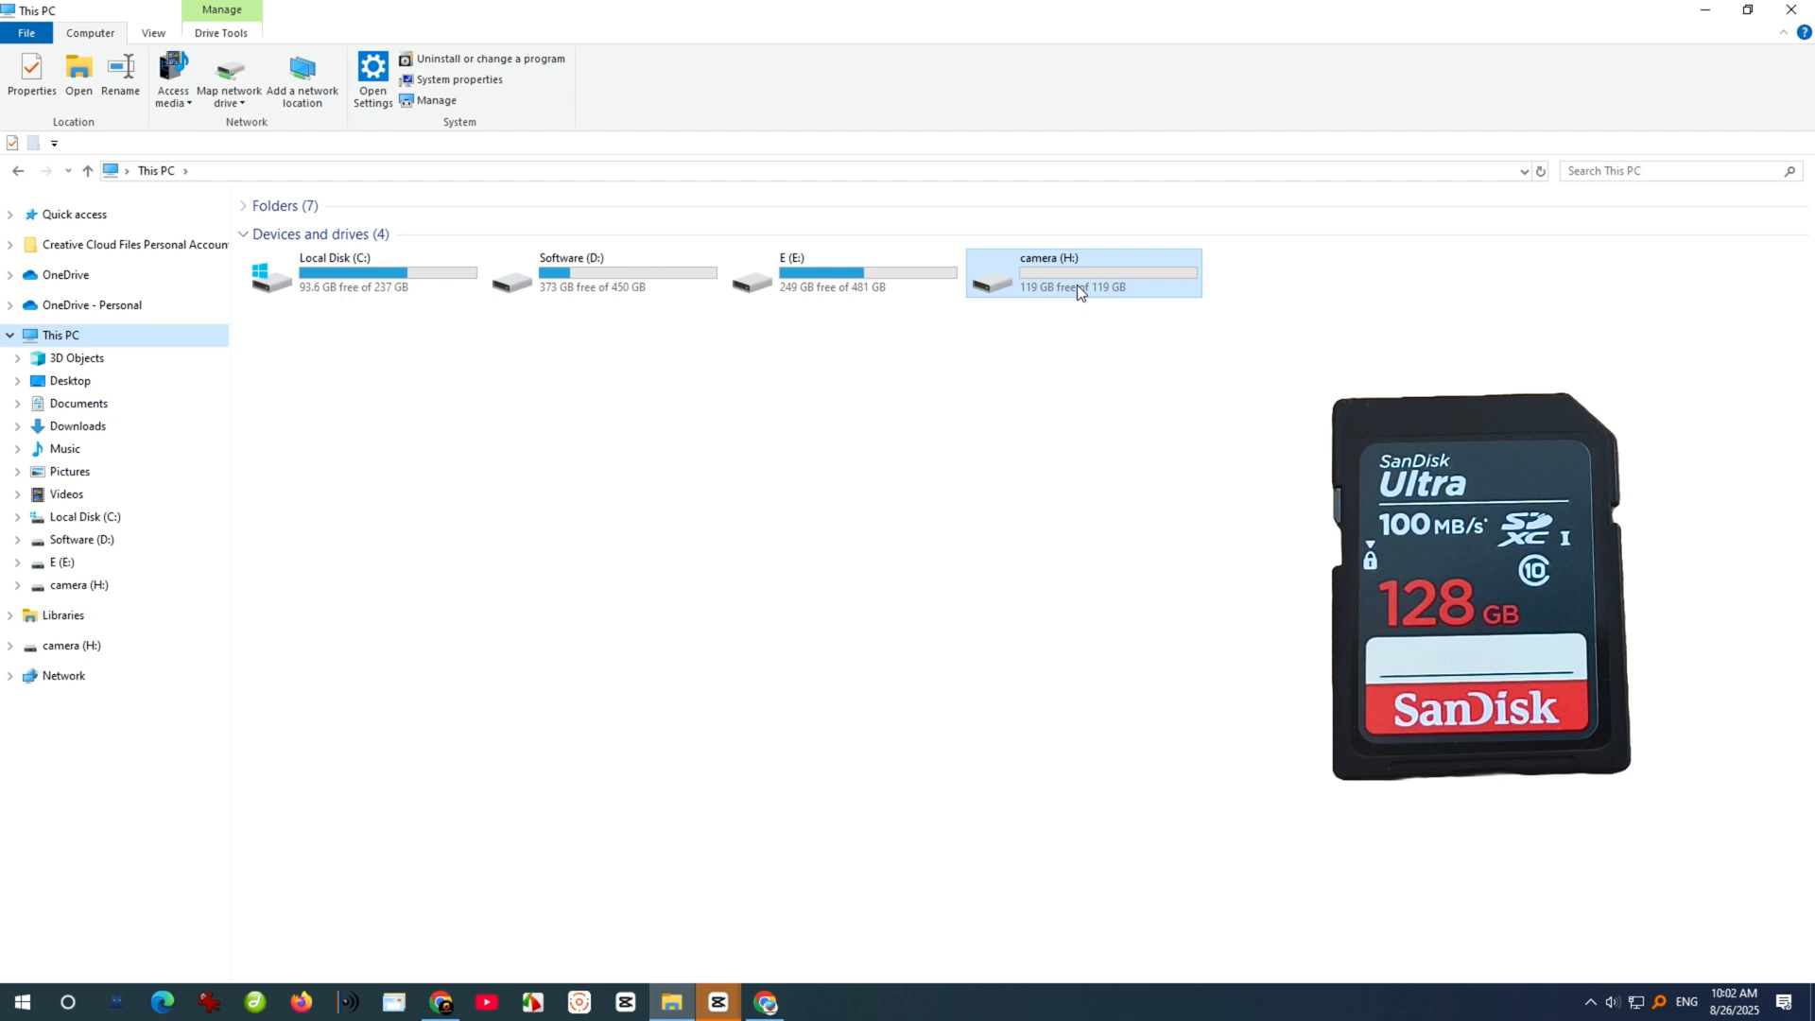
Check that the camera (H:) SD card shows 'This folder is empty' in File Explorer.
double_click(1081, 274)
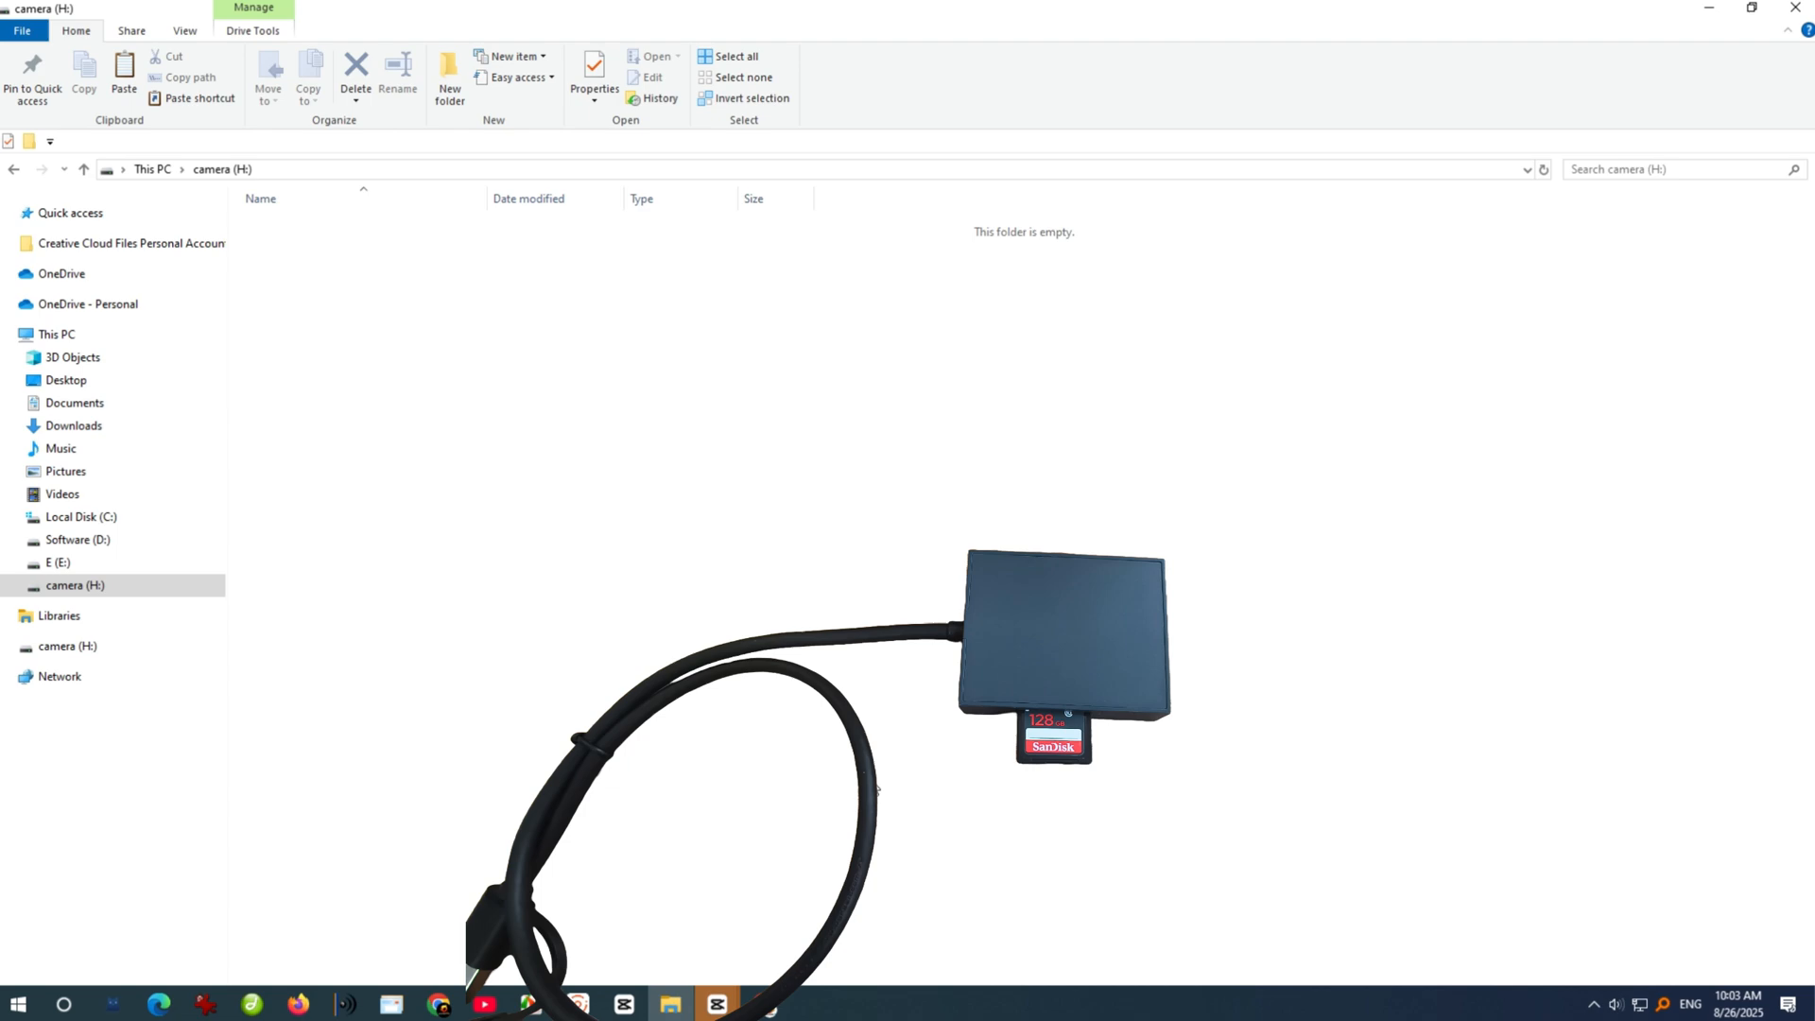
click(761, 1004)
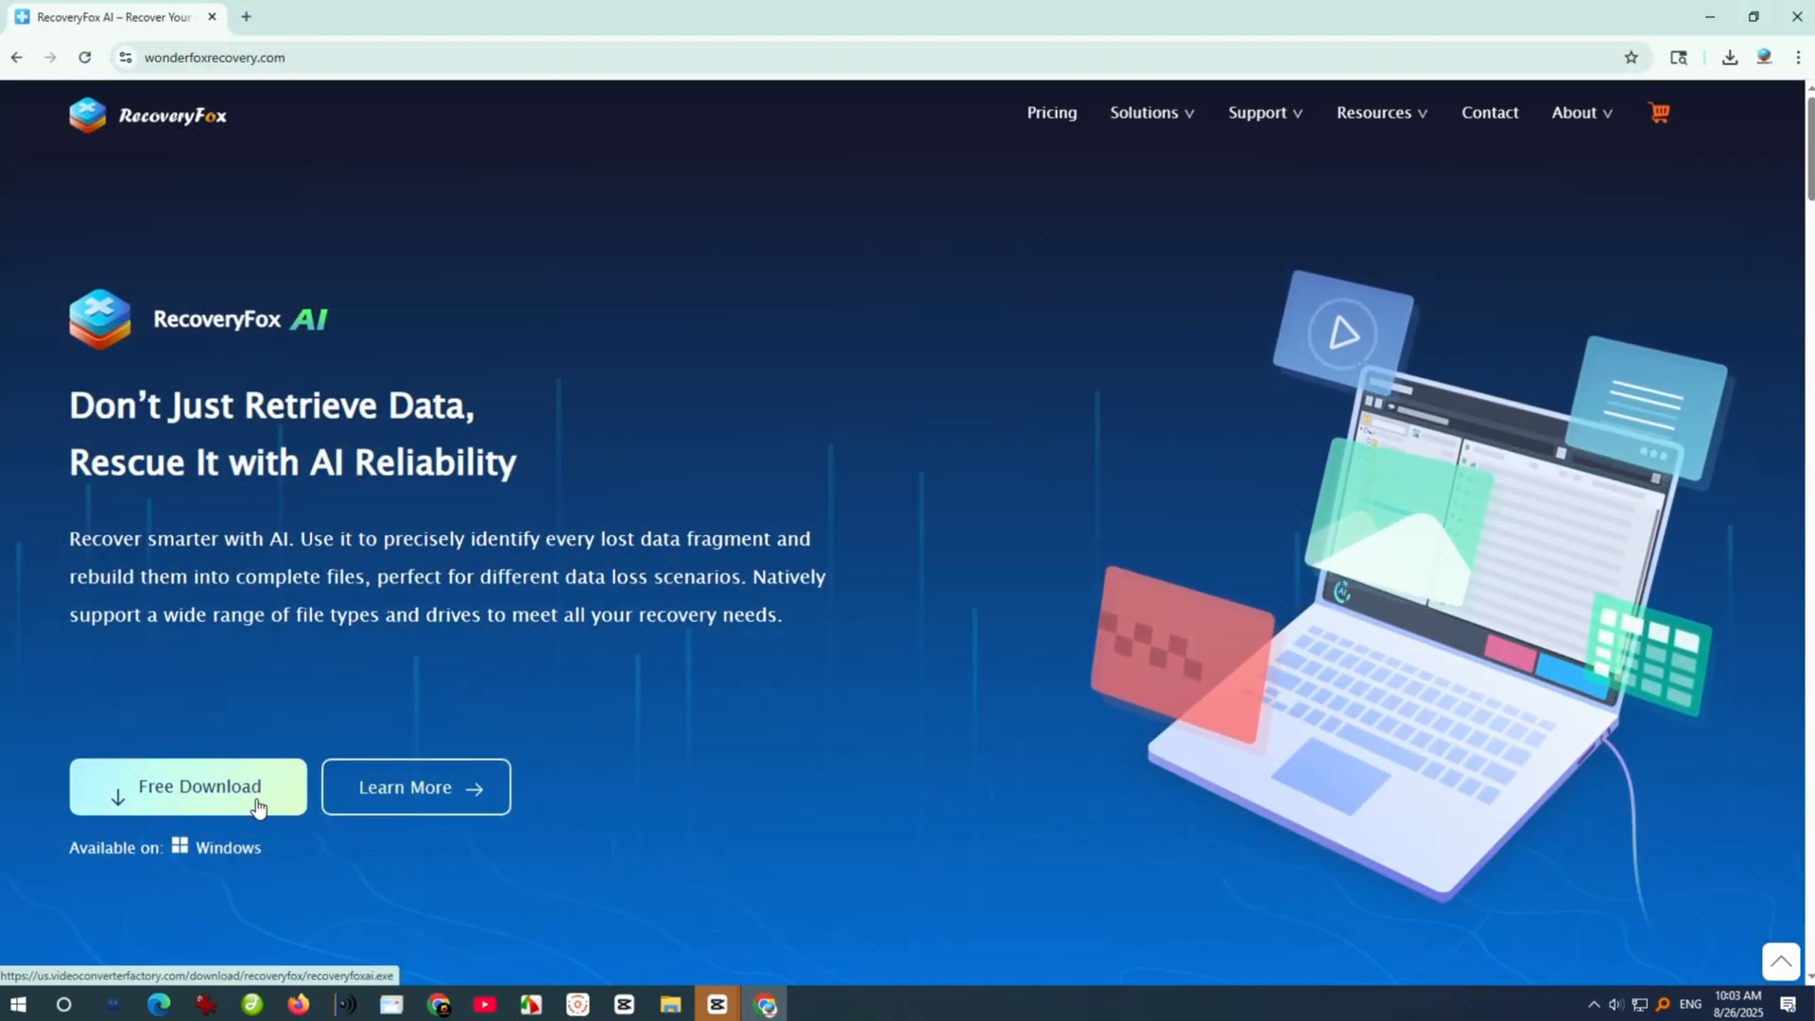
Download the free RecoveryFox AI installer for Windows from wonderfoxrecovery.com.
click(186, 786)
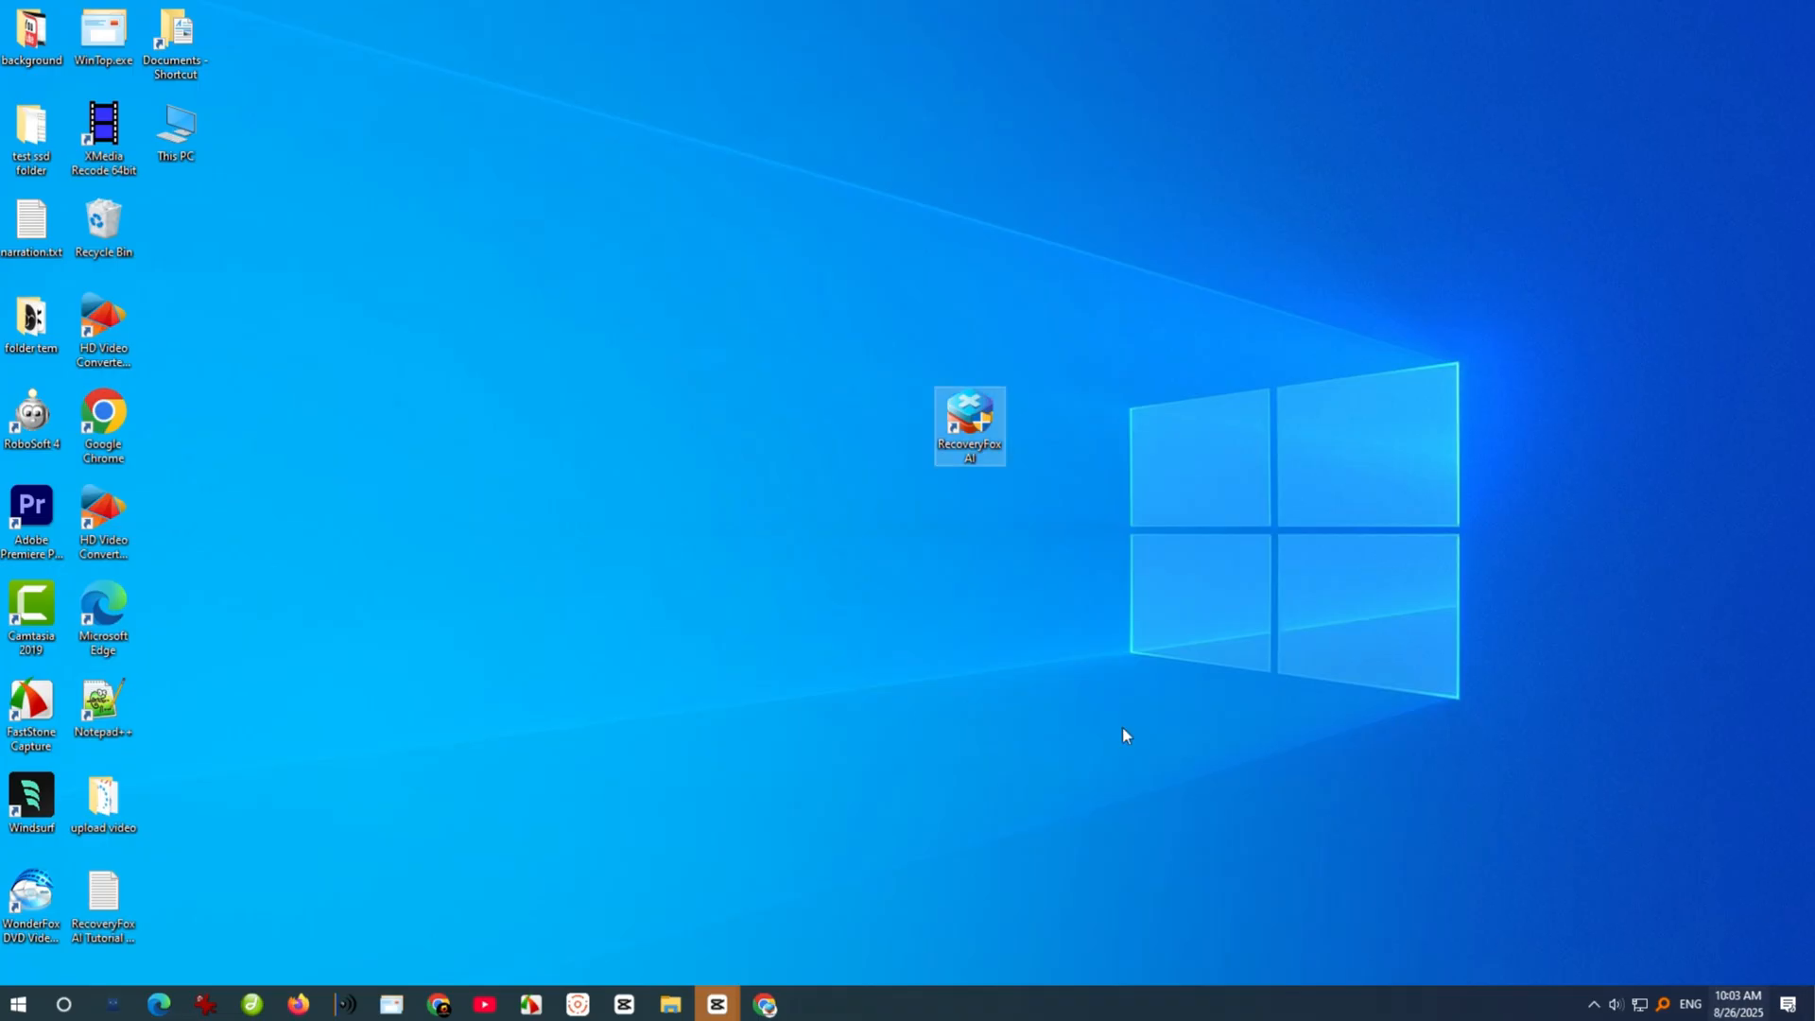
Launch RecoveryFox AI from the desktop and start scanning the camera (H:) card.
double_click(968, 425)
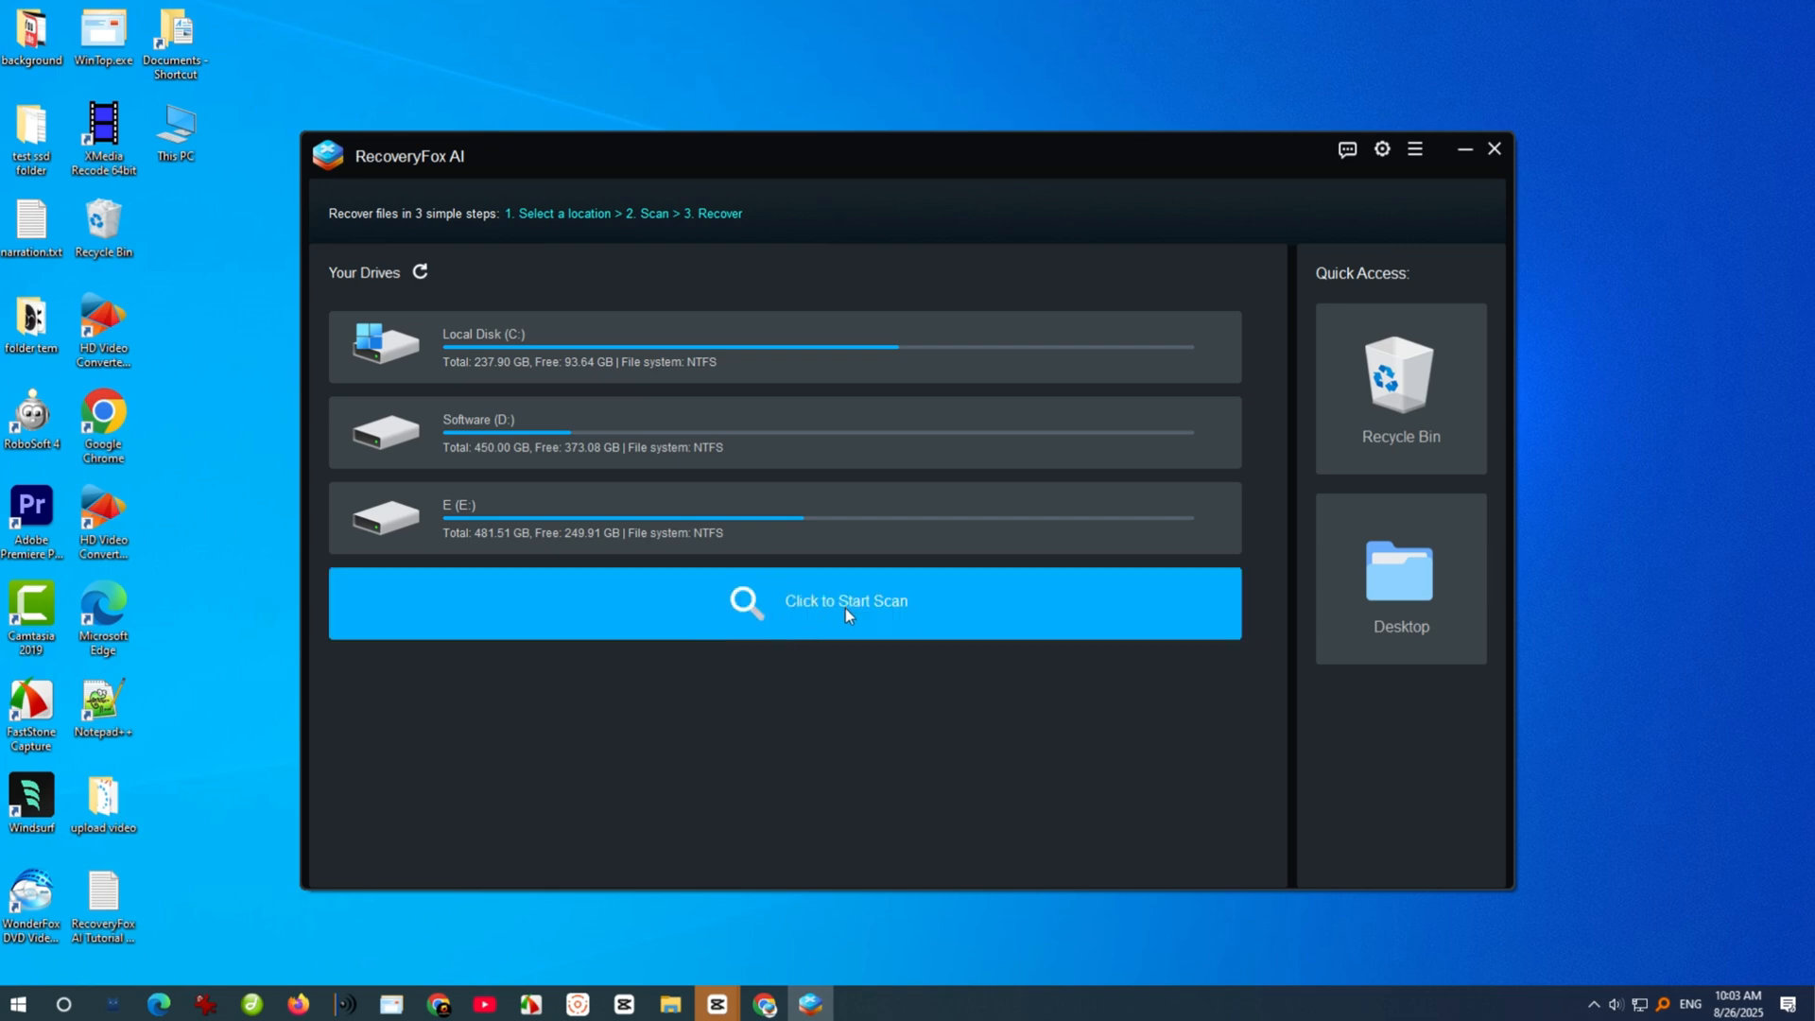
click(1463, 150)
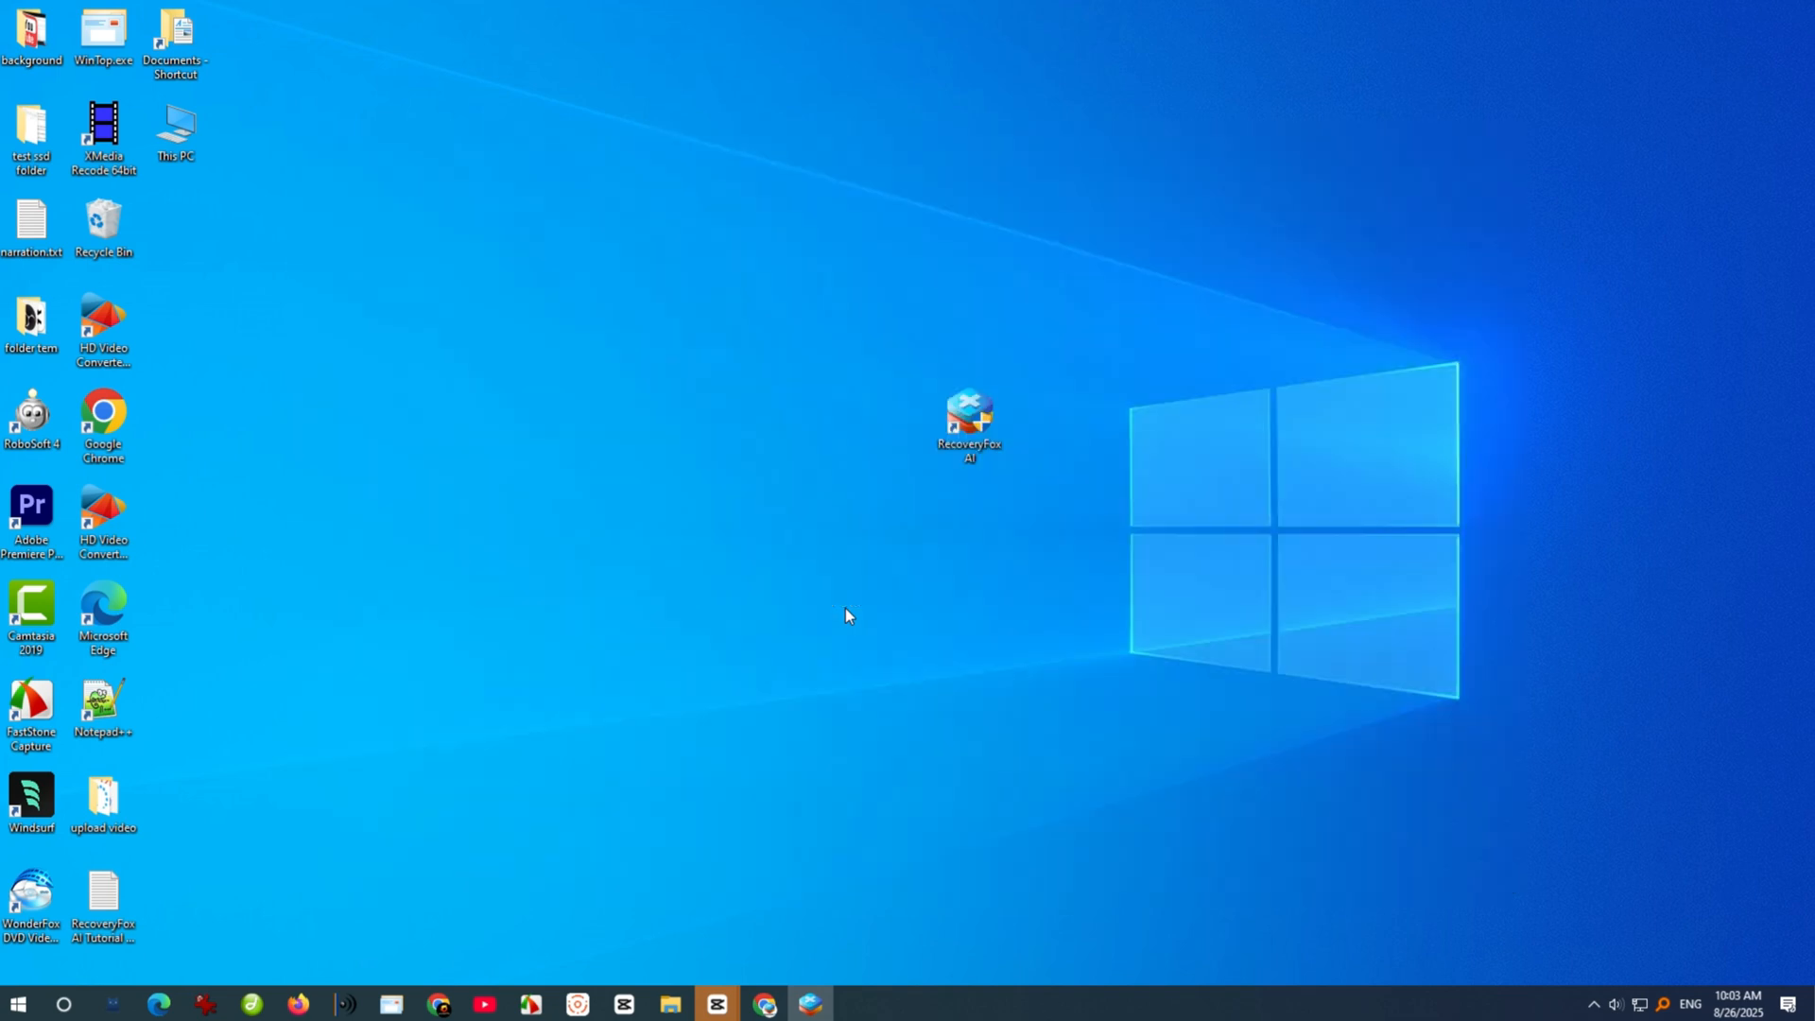
double_click(968, 416)
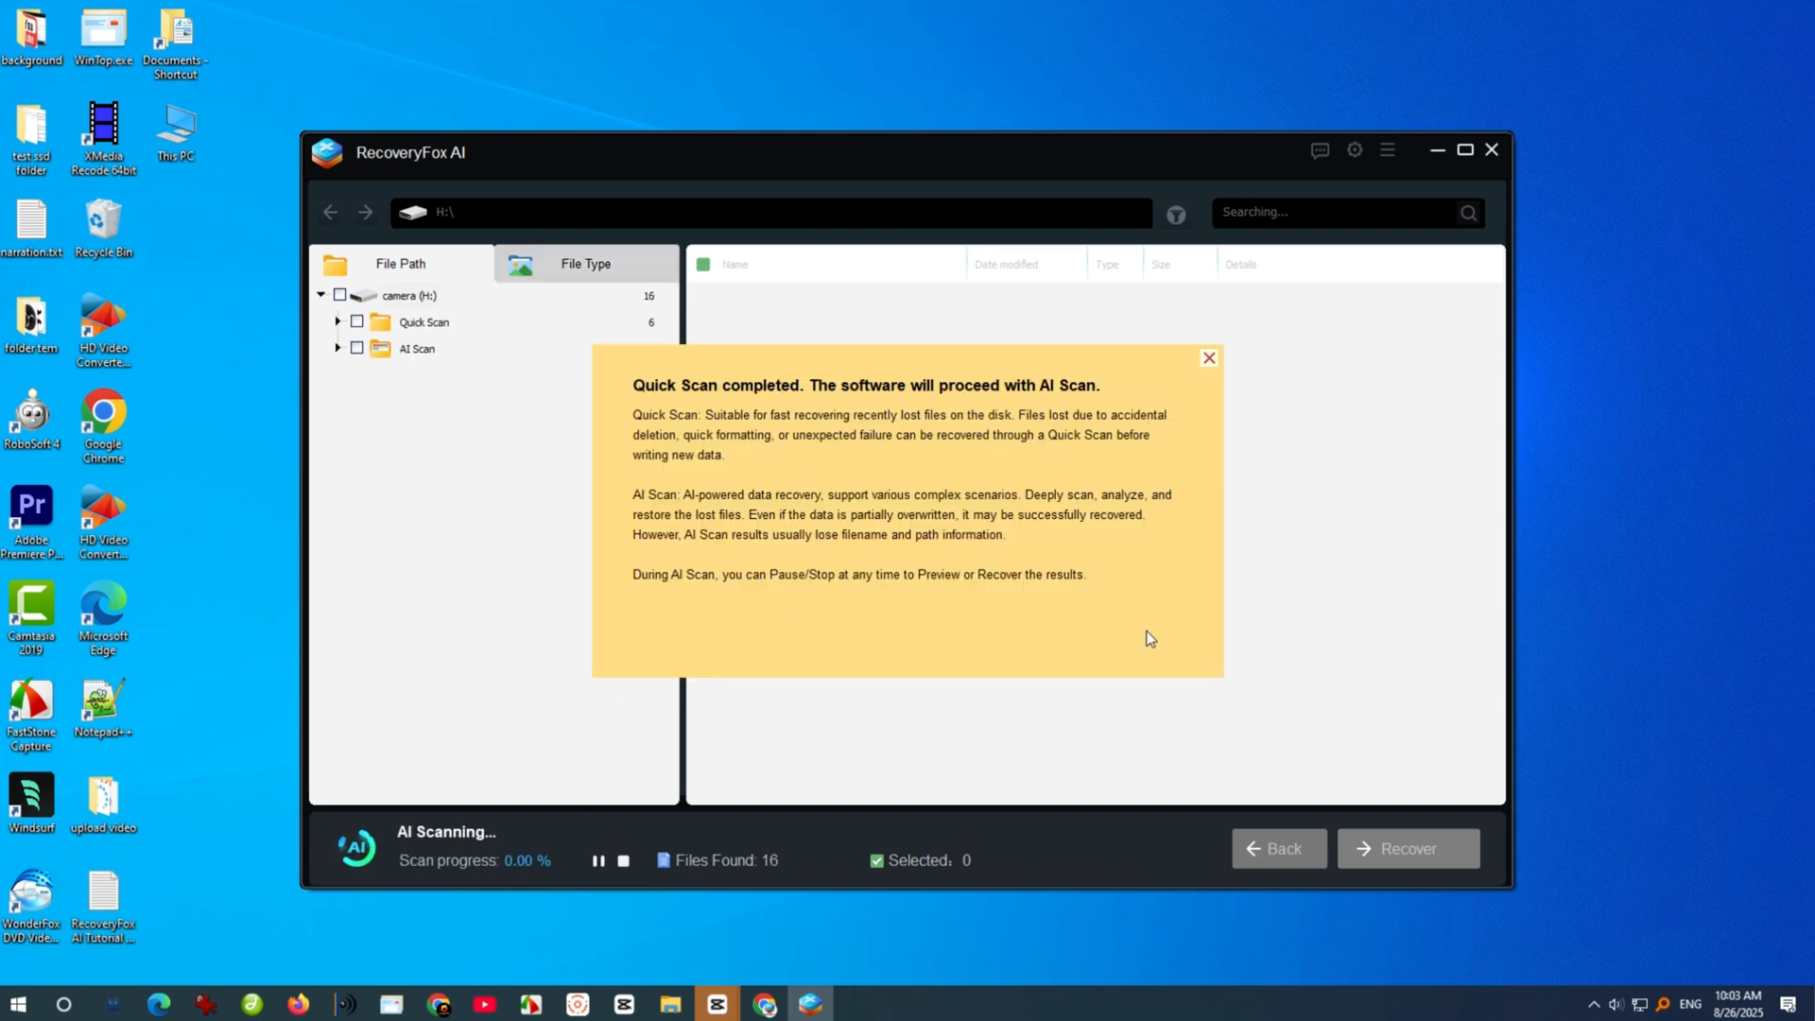
Dismiss the 'Quick Scan completed' notice so the AI scan of camera (H:) continues.
click(1208, 357)
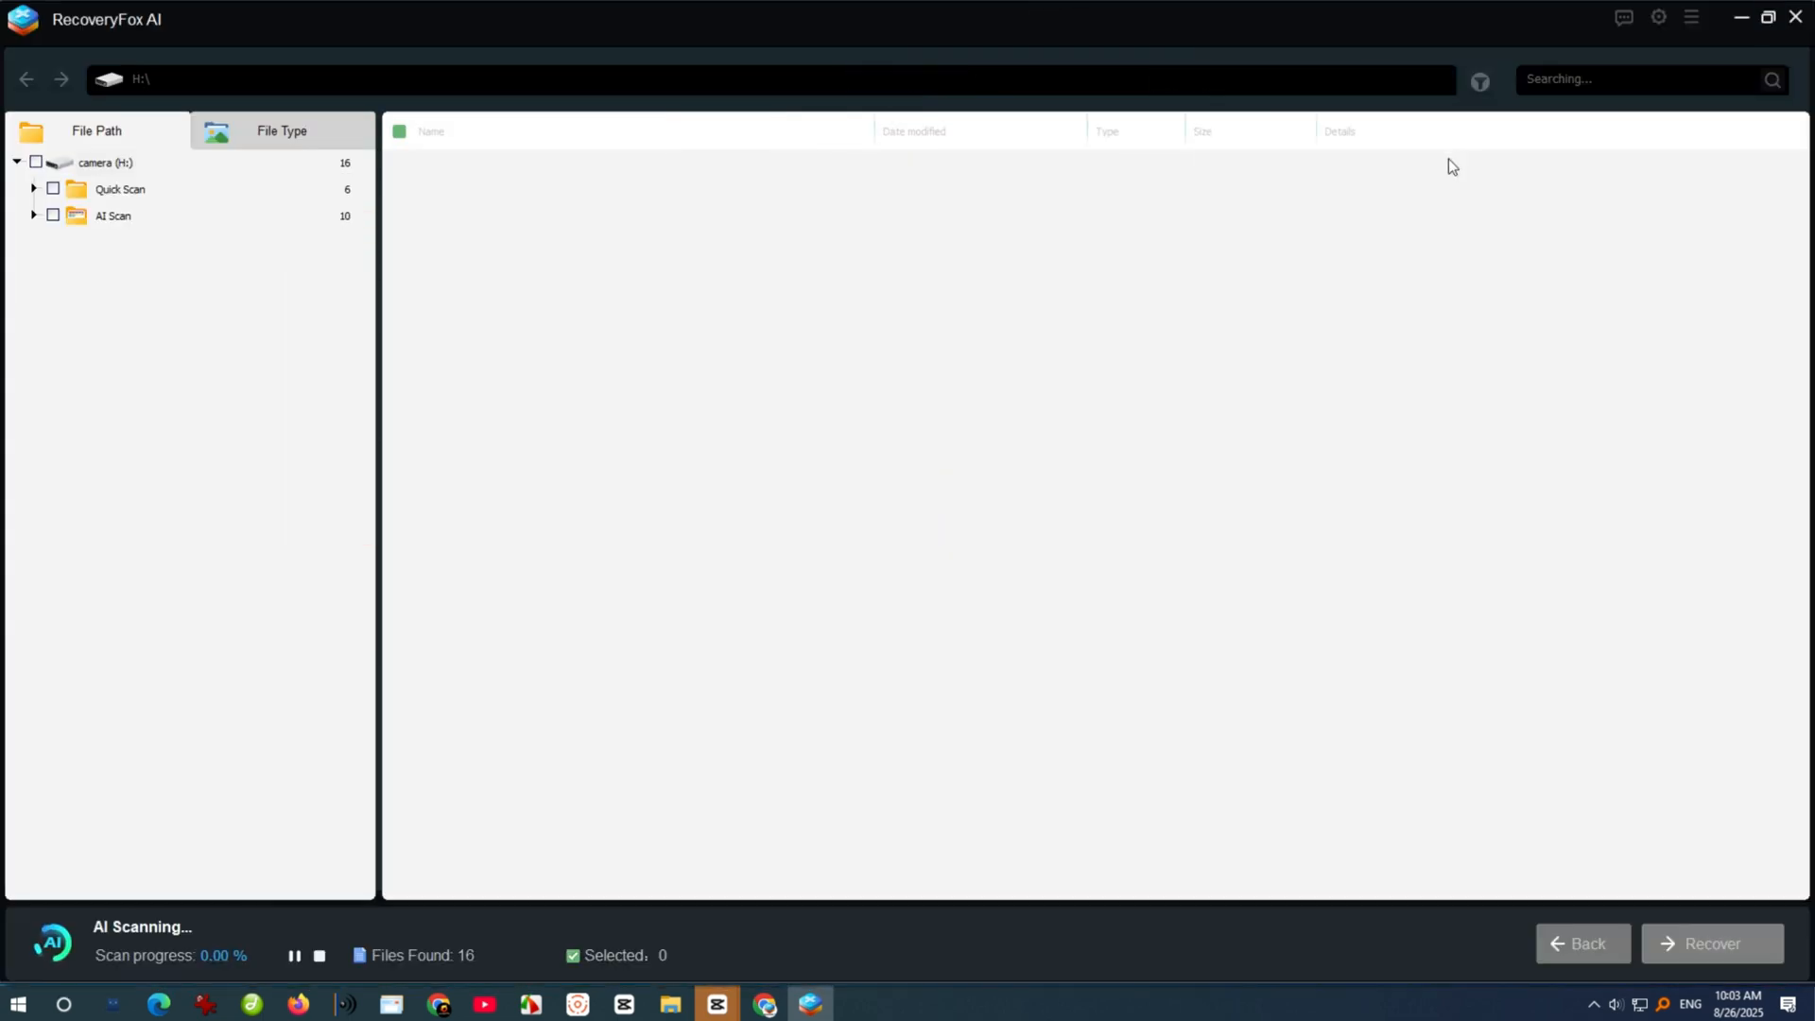
mouse_move(646, 739)
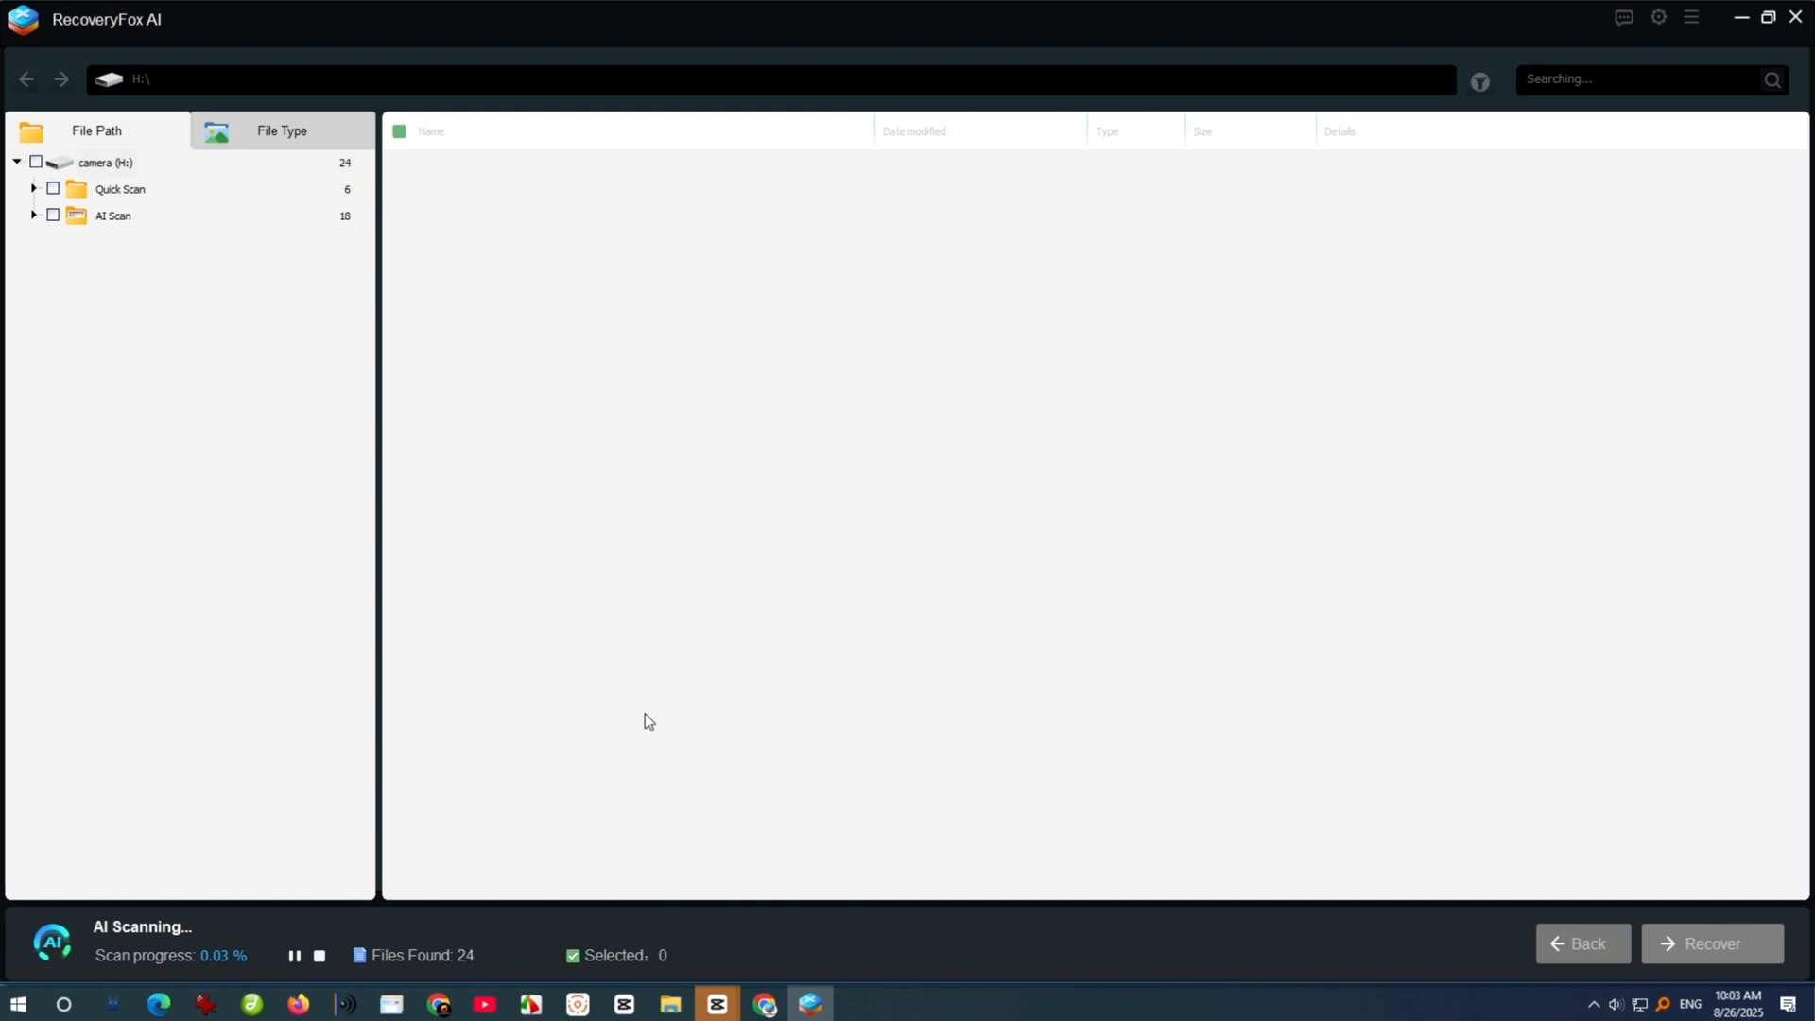
mouse_move(648, 741)
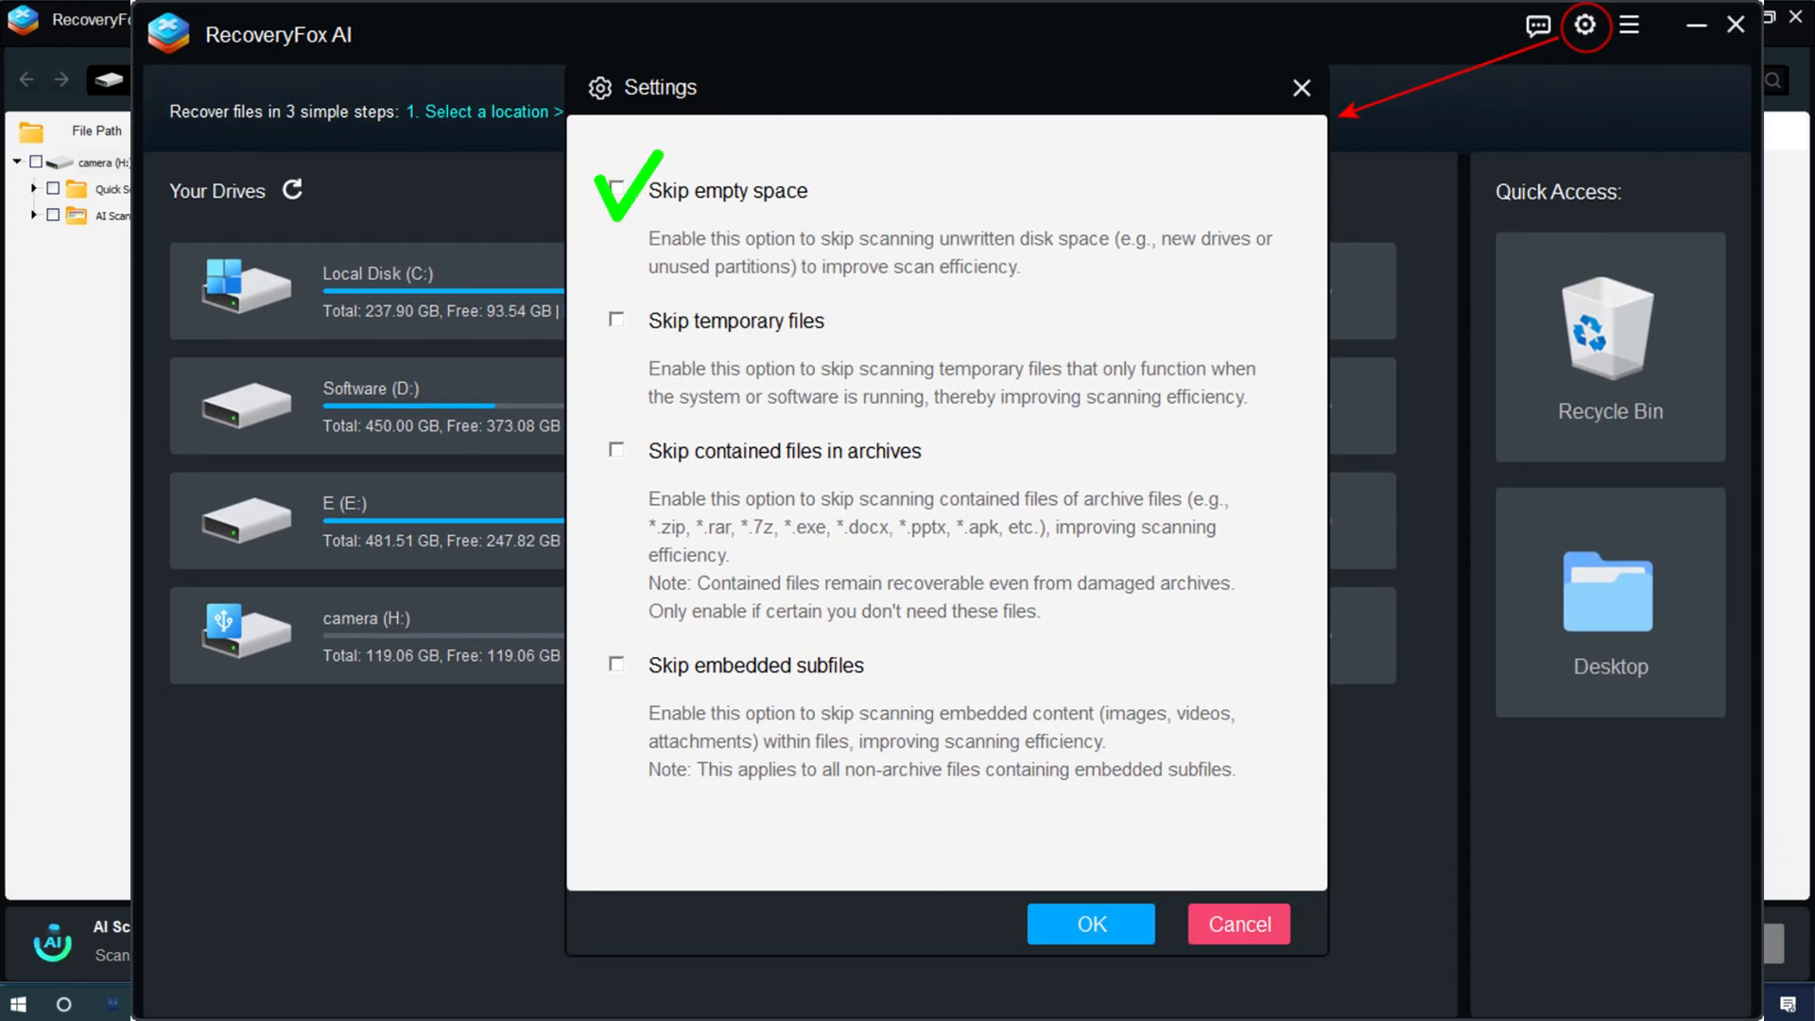
Enable skipping empty disk space, temporary files, archive contents and embedded subfiles in Settings.
click(616, 321)
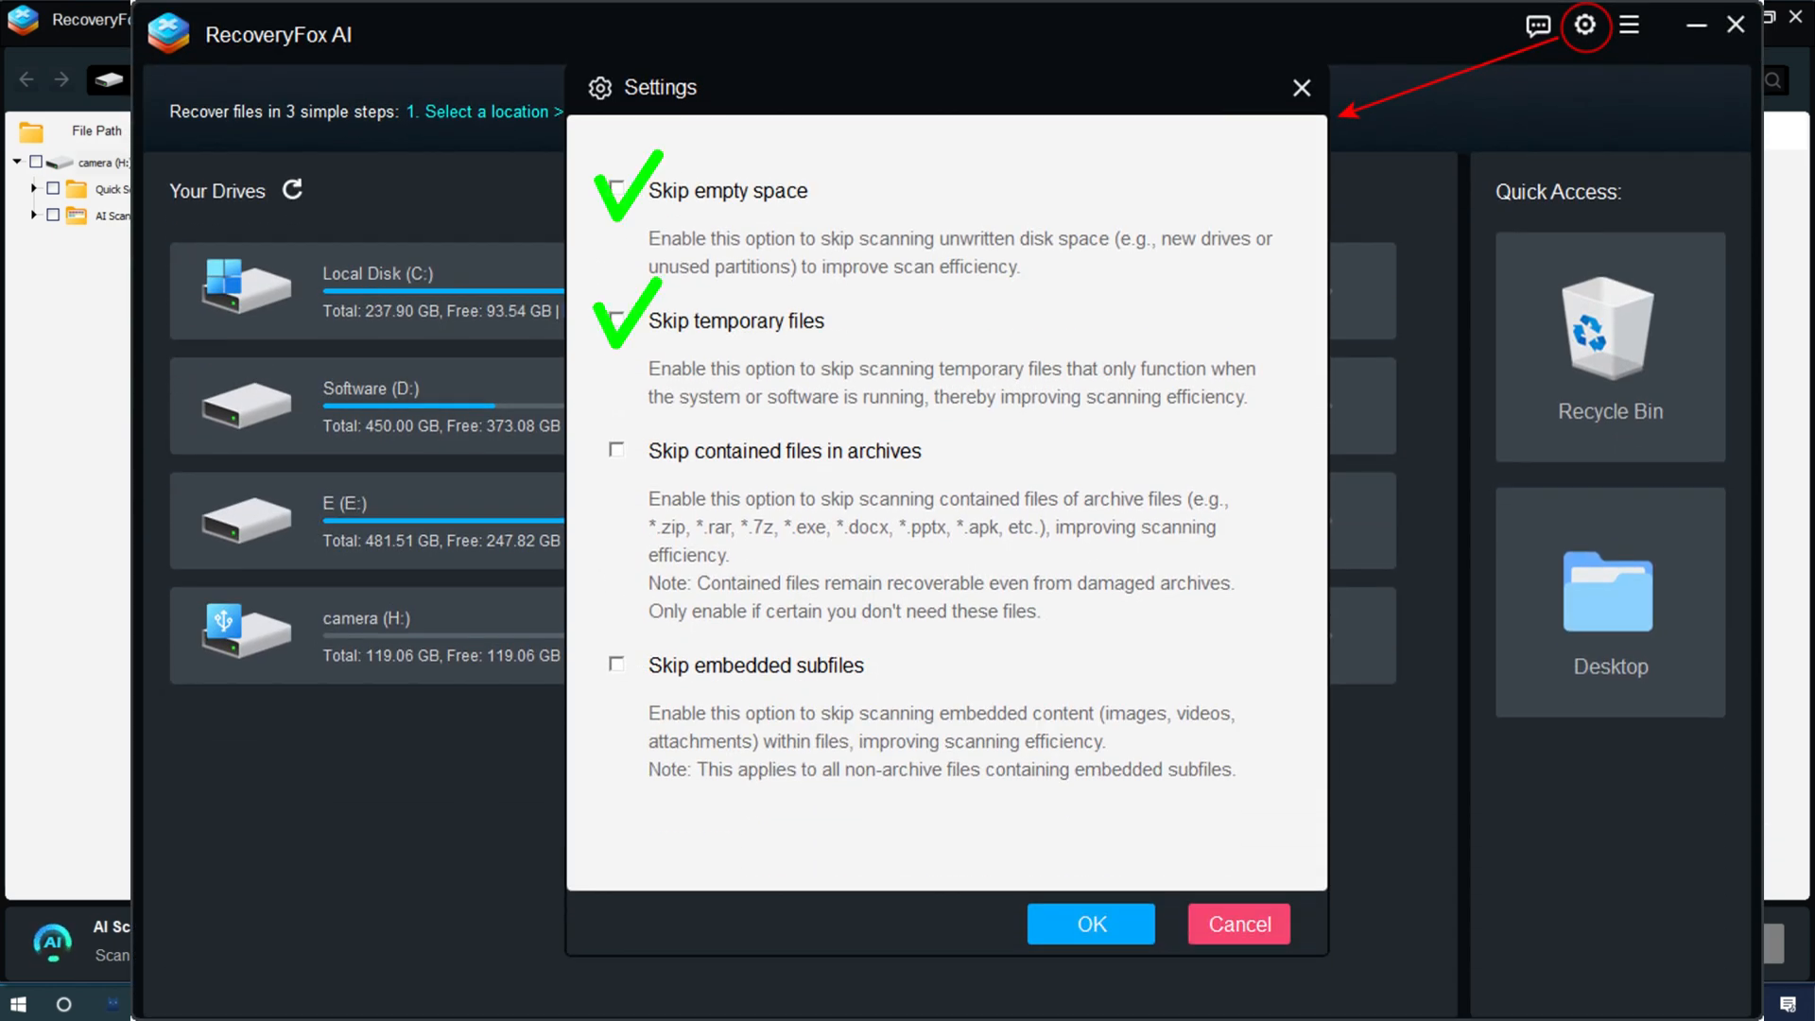
click(617, 450)
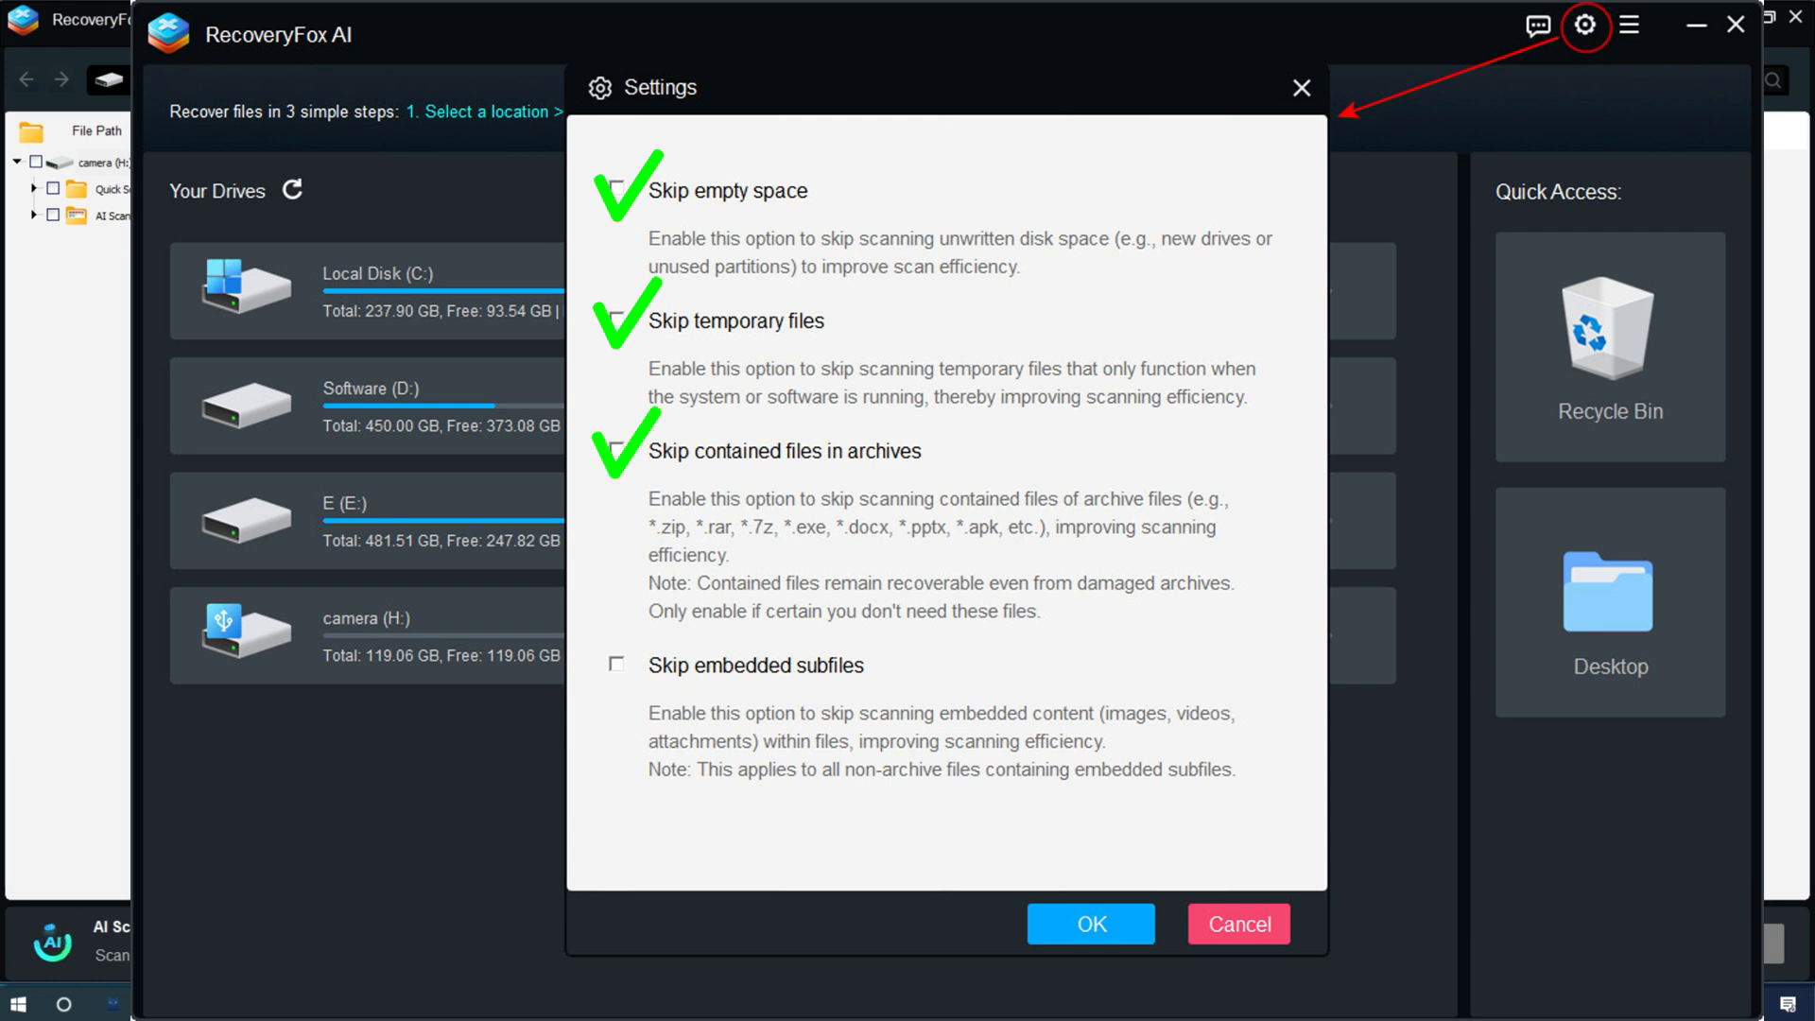
click(617, 663)
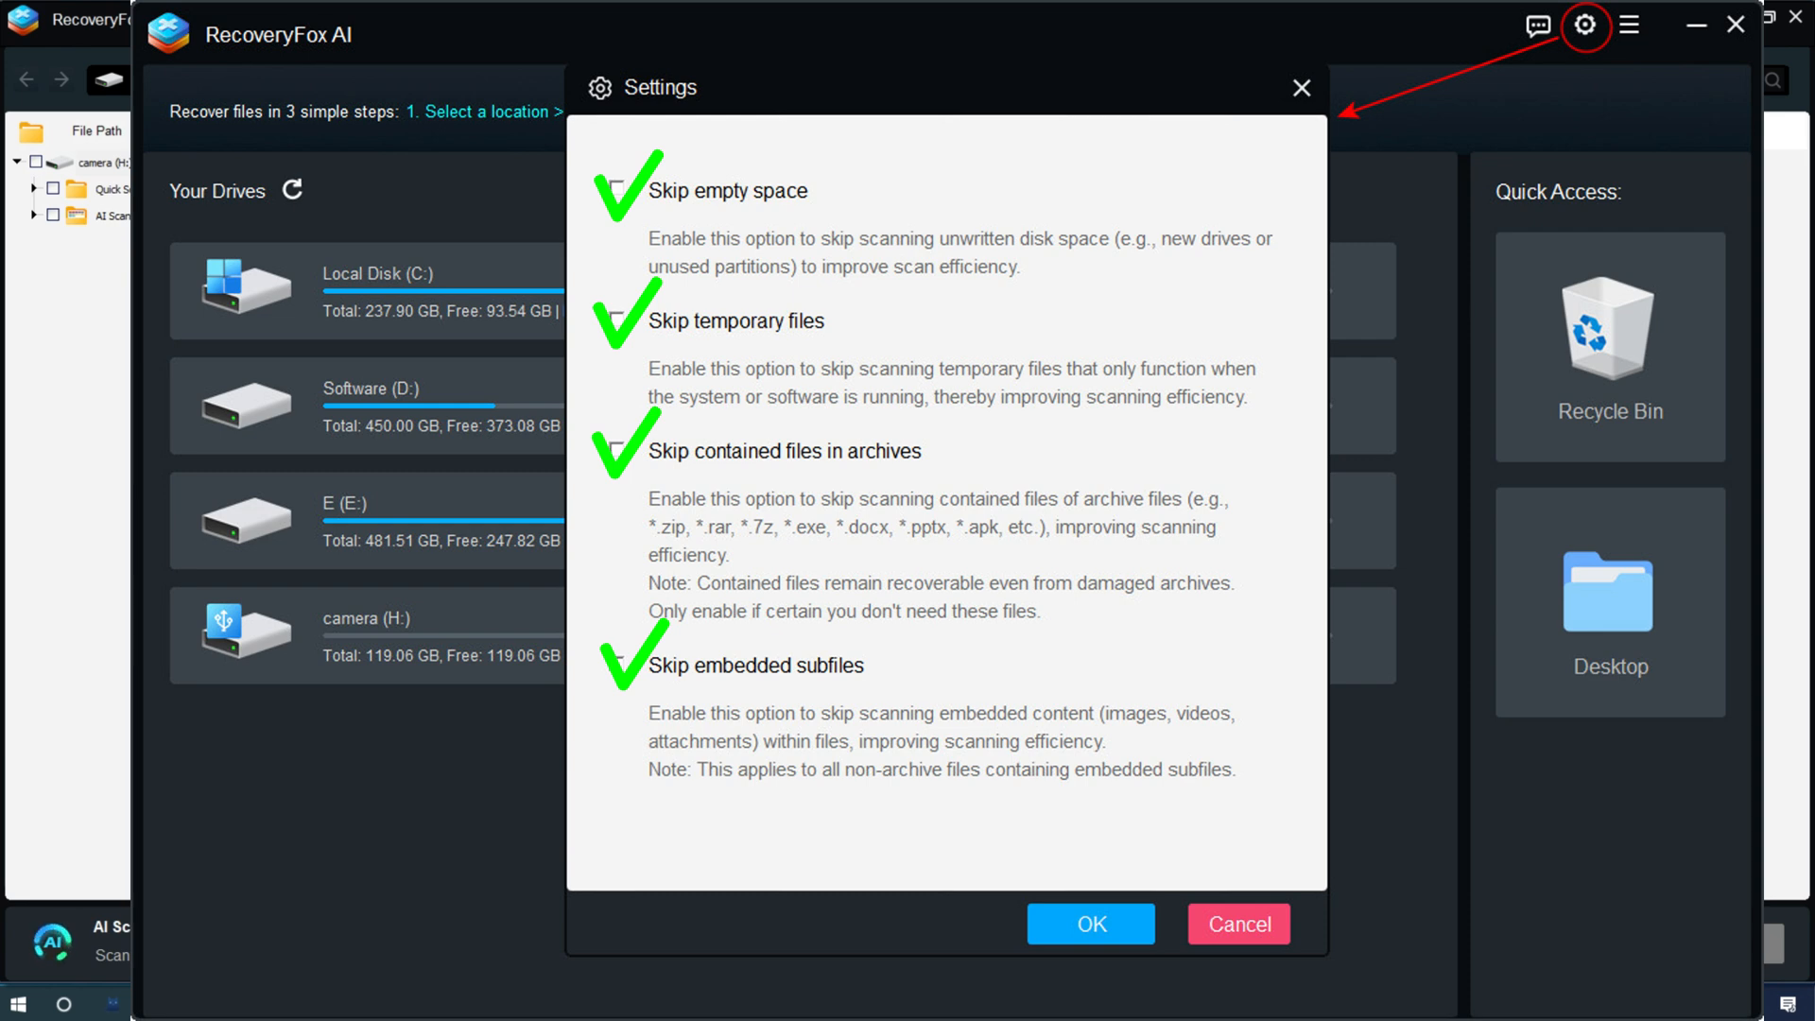
click(1089, 925)
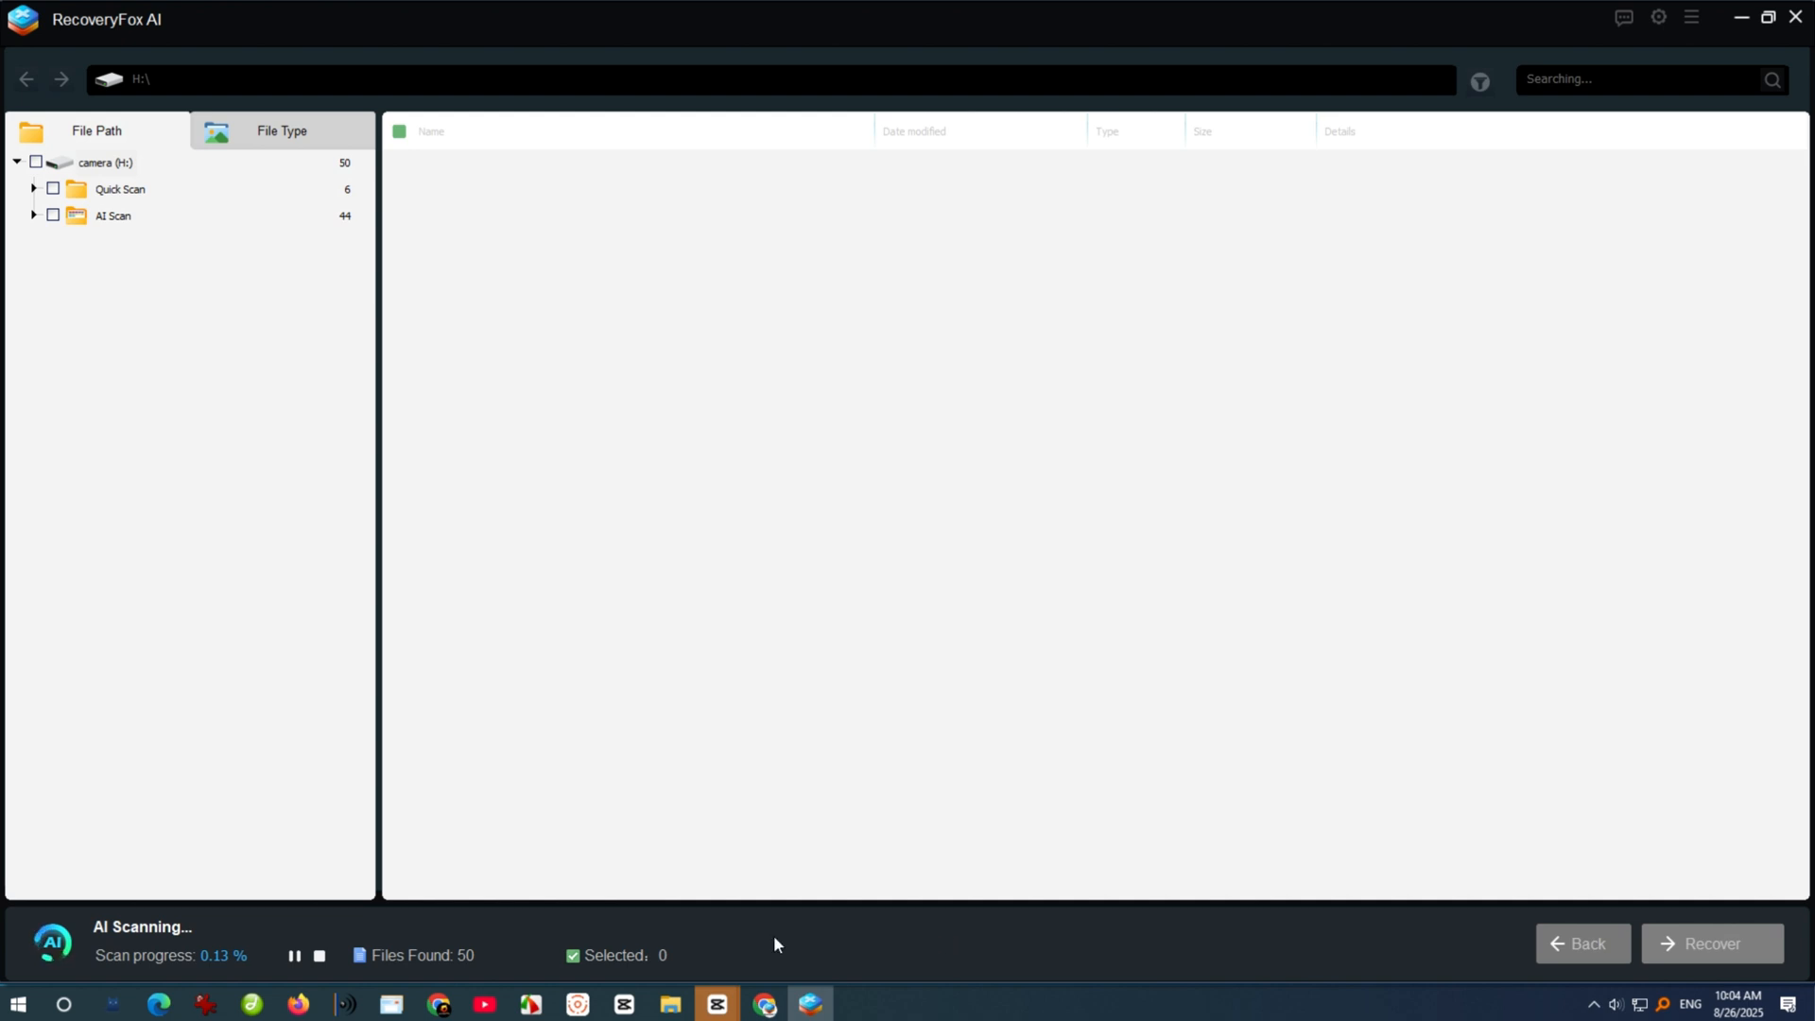
Pause the AI scan and list the six files found under Quick Scan > personal photos.
click(293, 955)
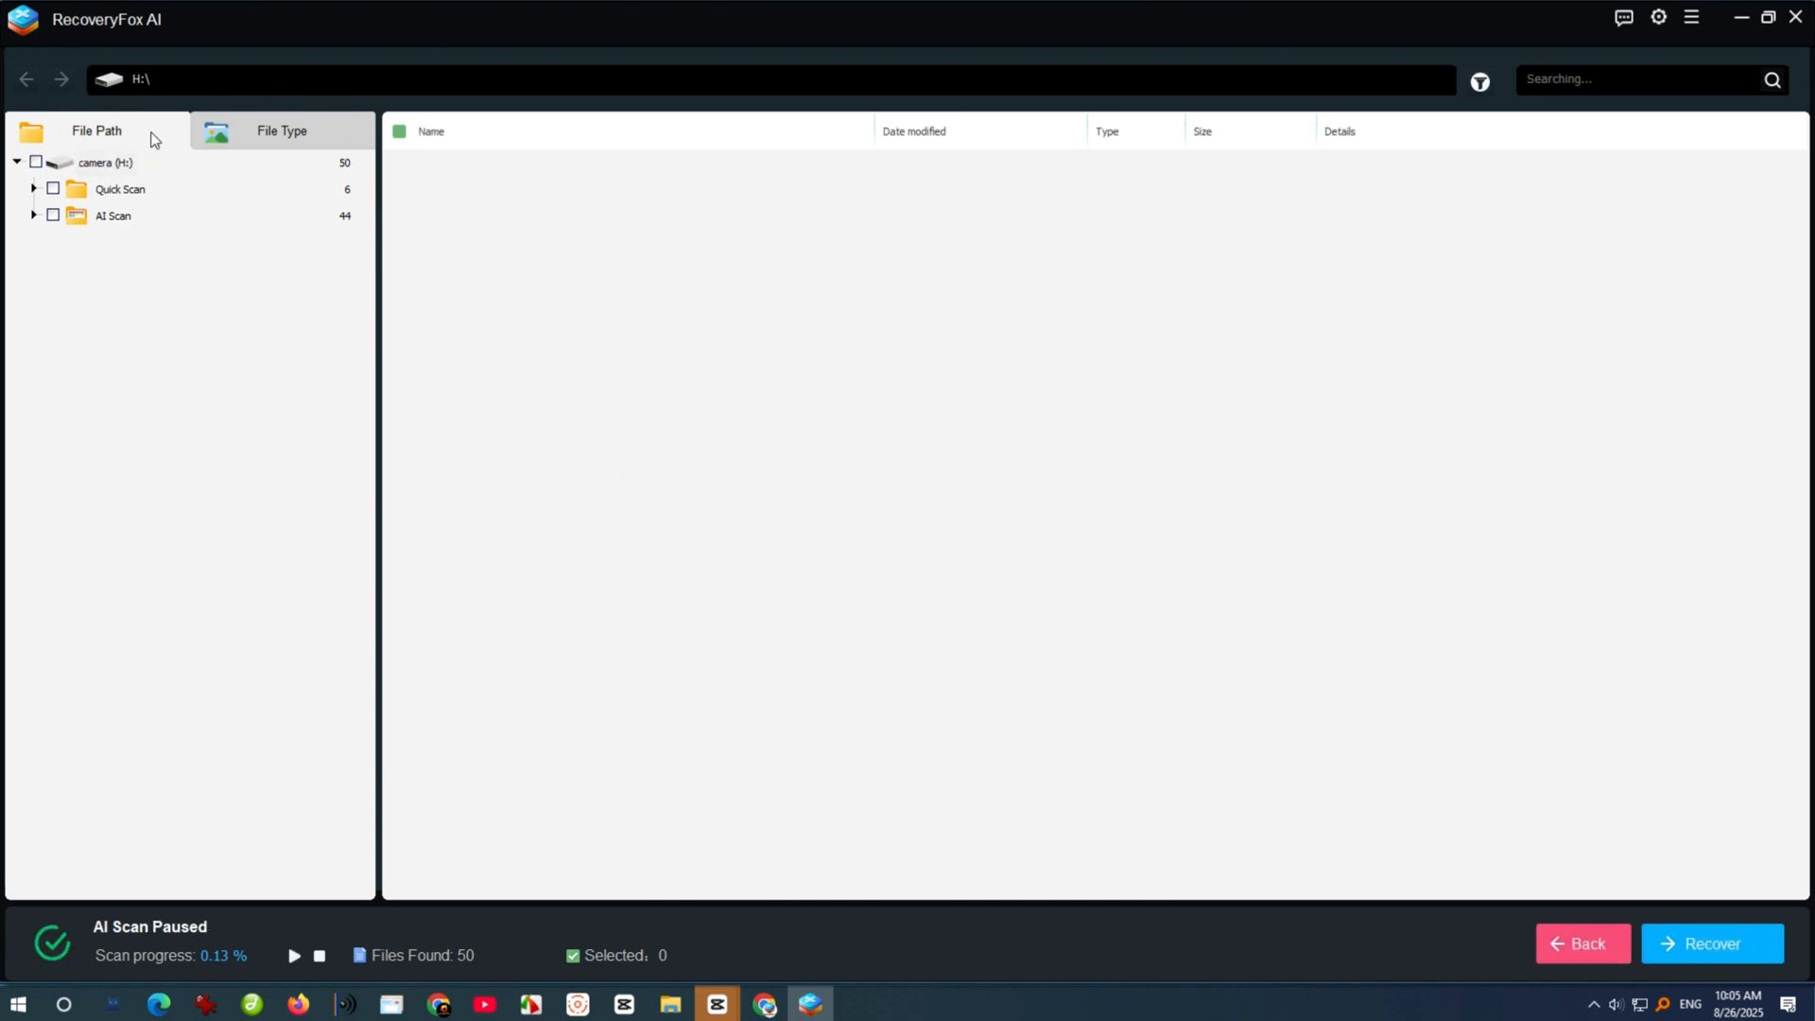
mouse_move(147, 145)
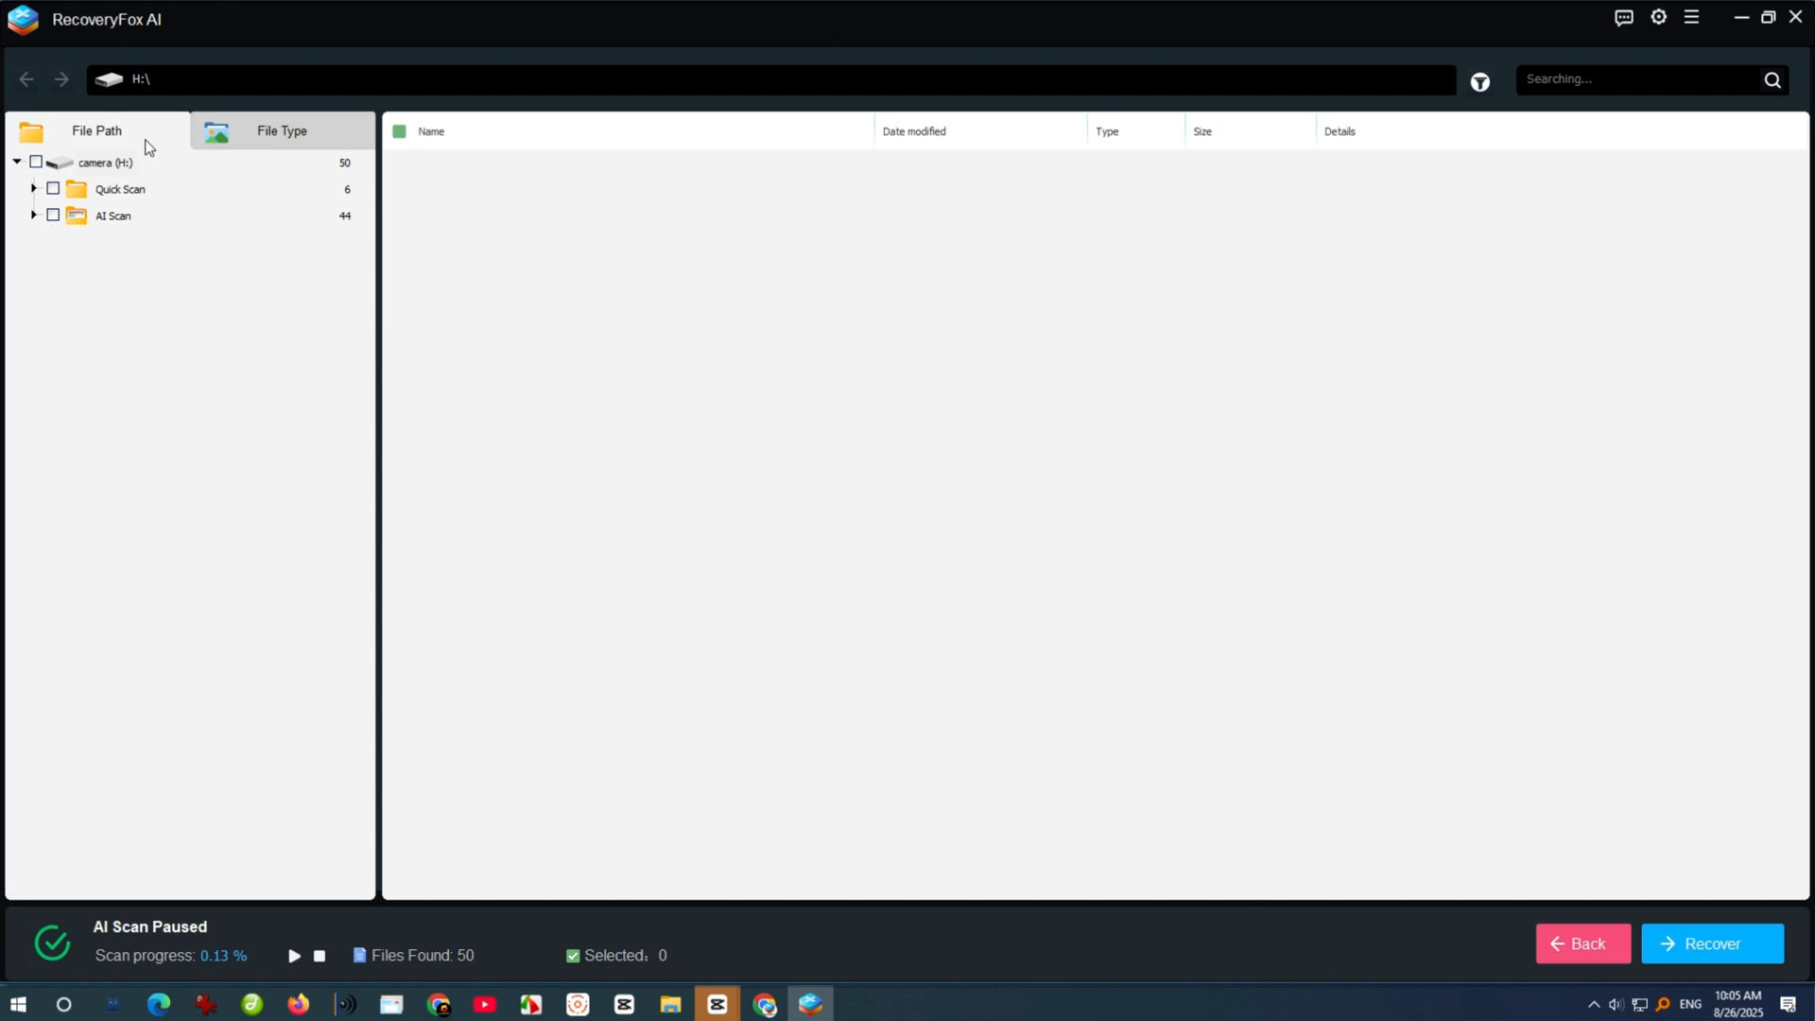
click(104, 162)
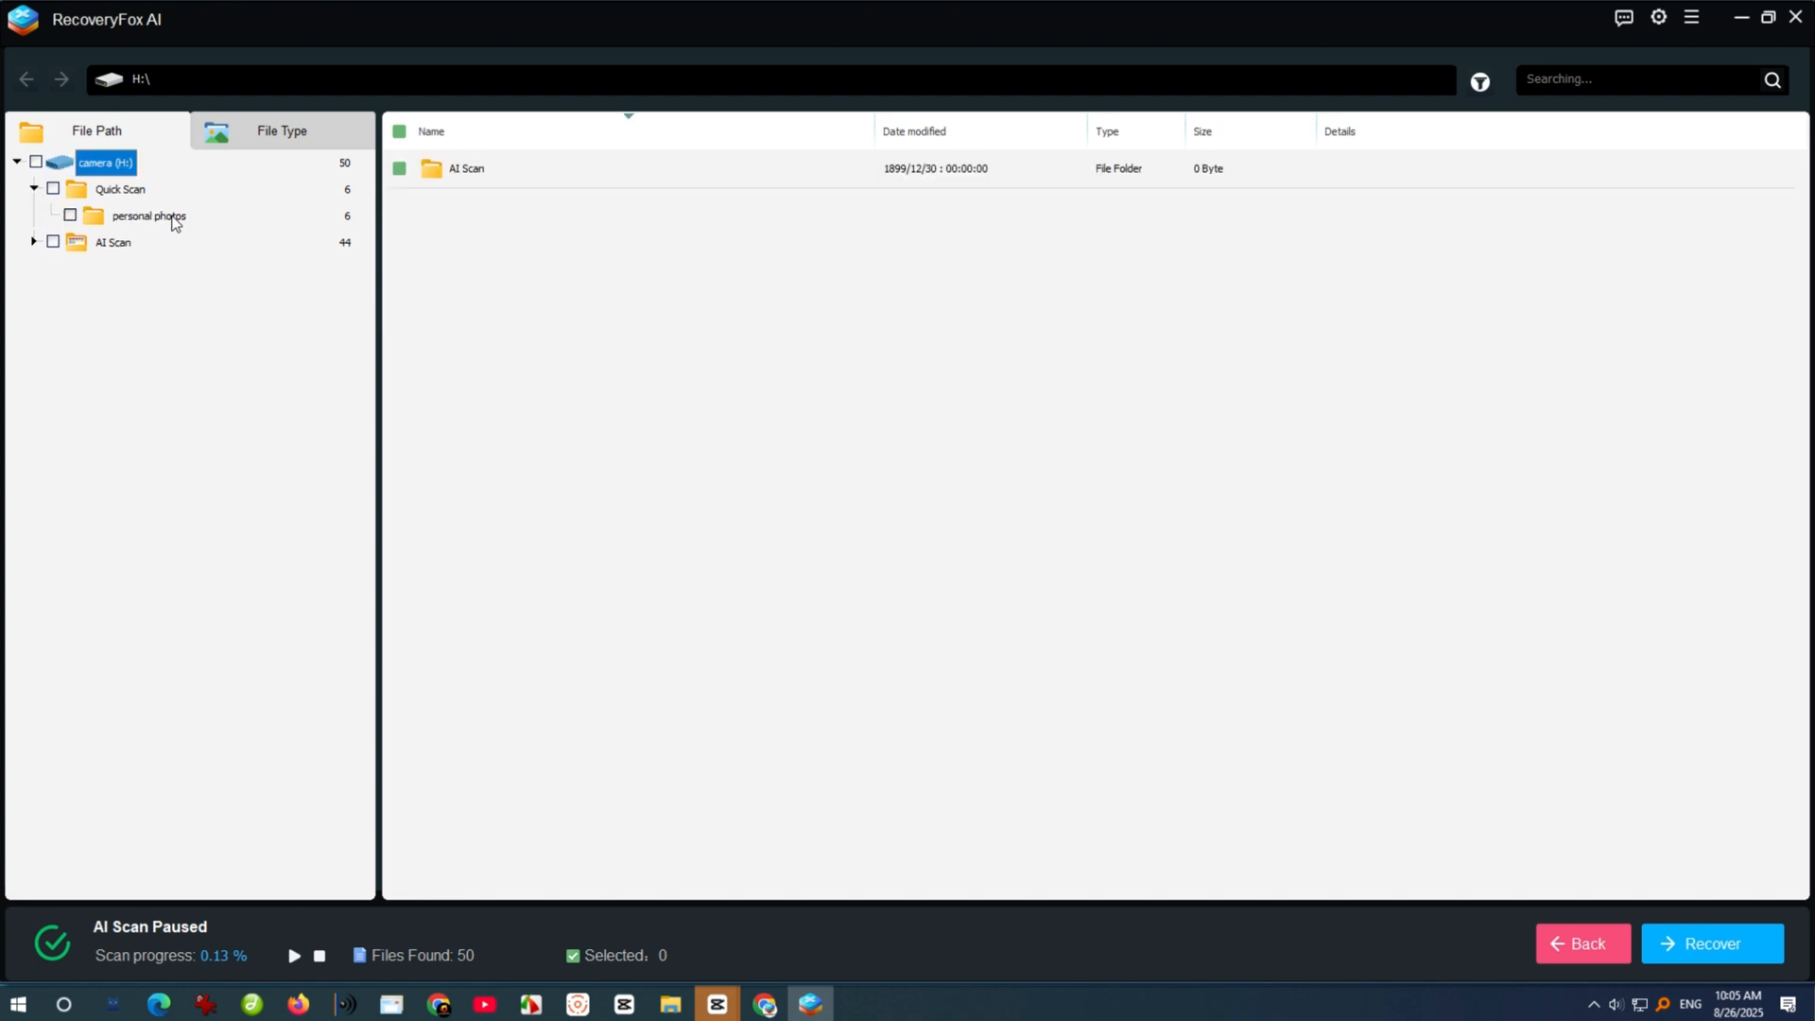
click(148, 216)
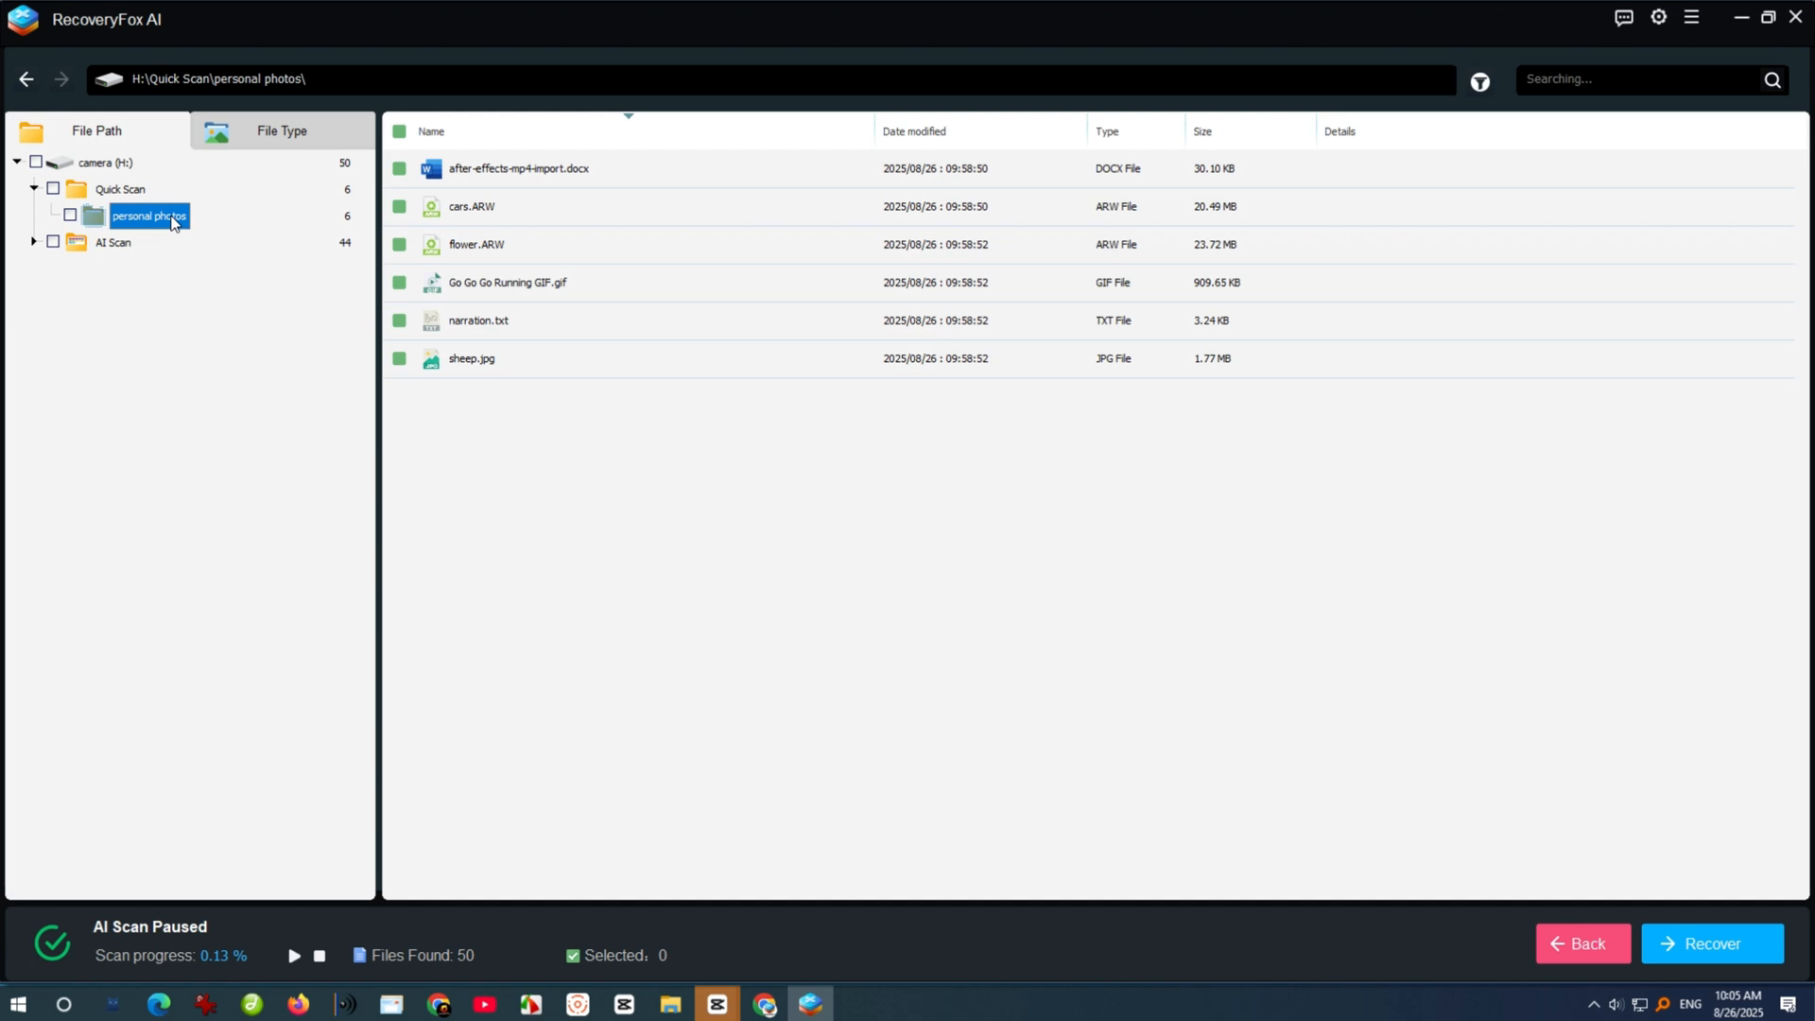
Browse the Document and Camera groups by File Type, then return to the File Path view.
click(281, 131)
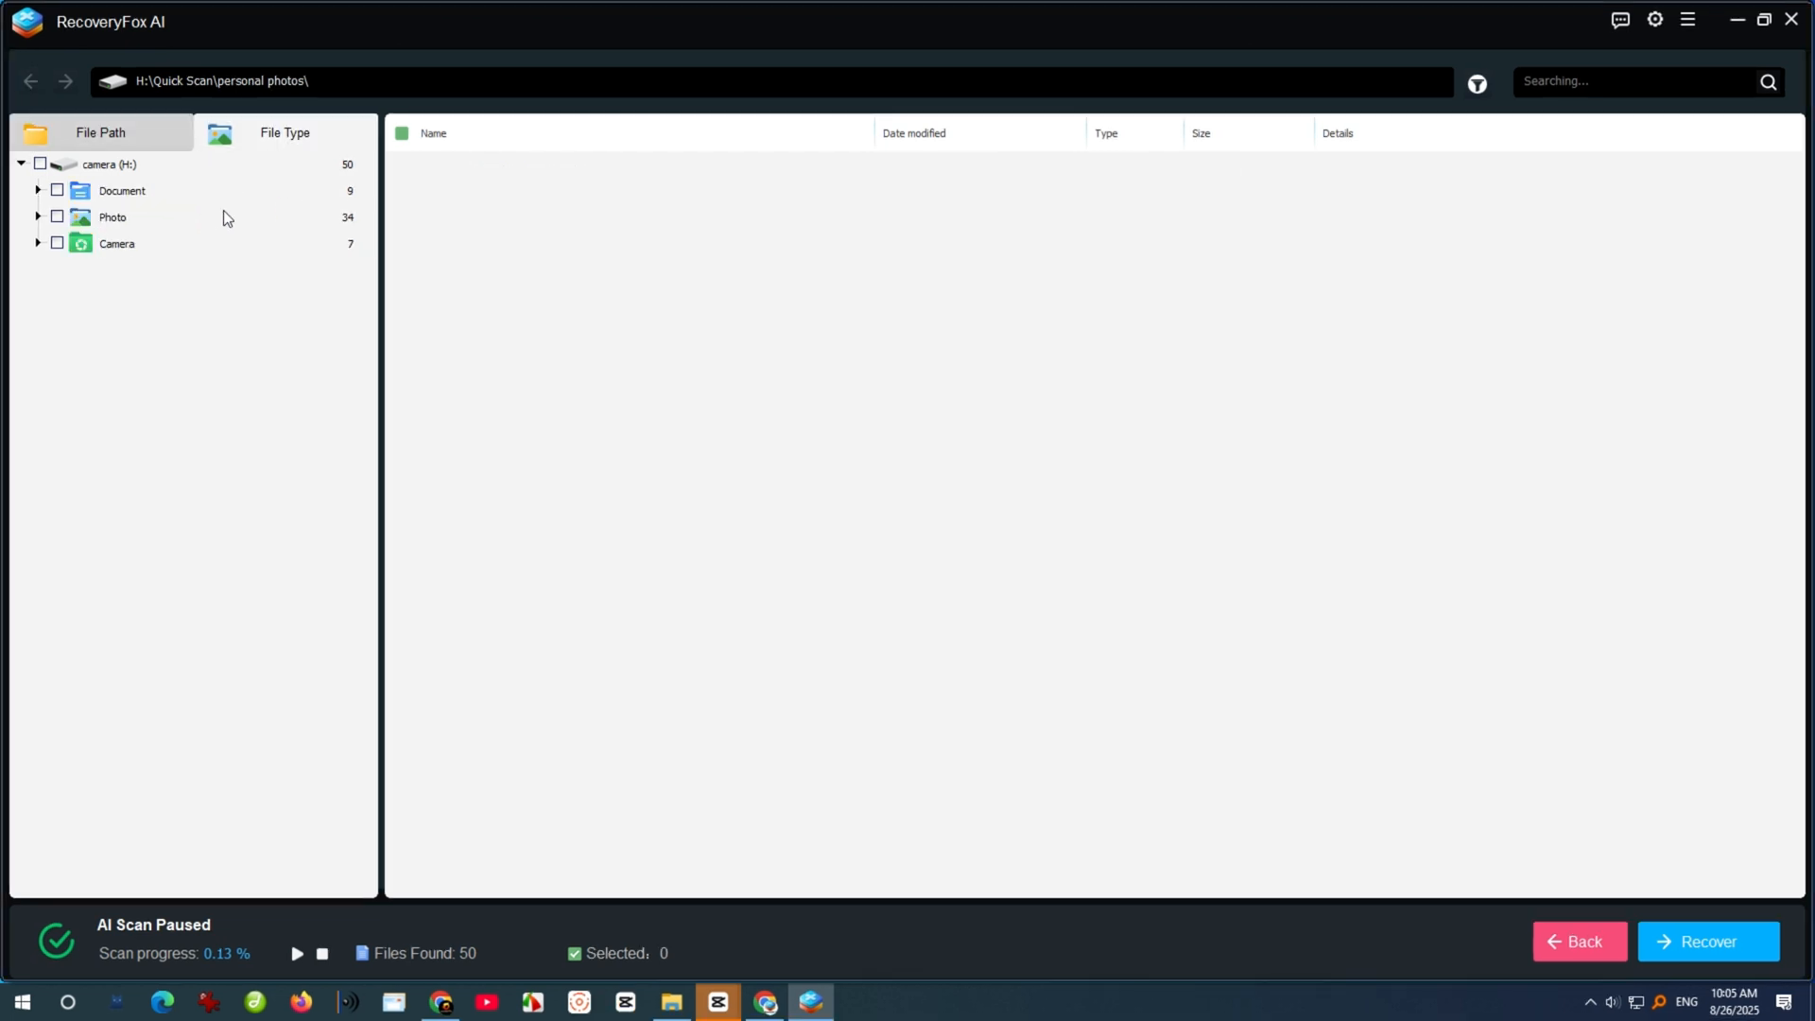
click(121, 189)
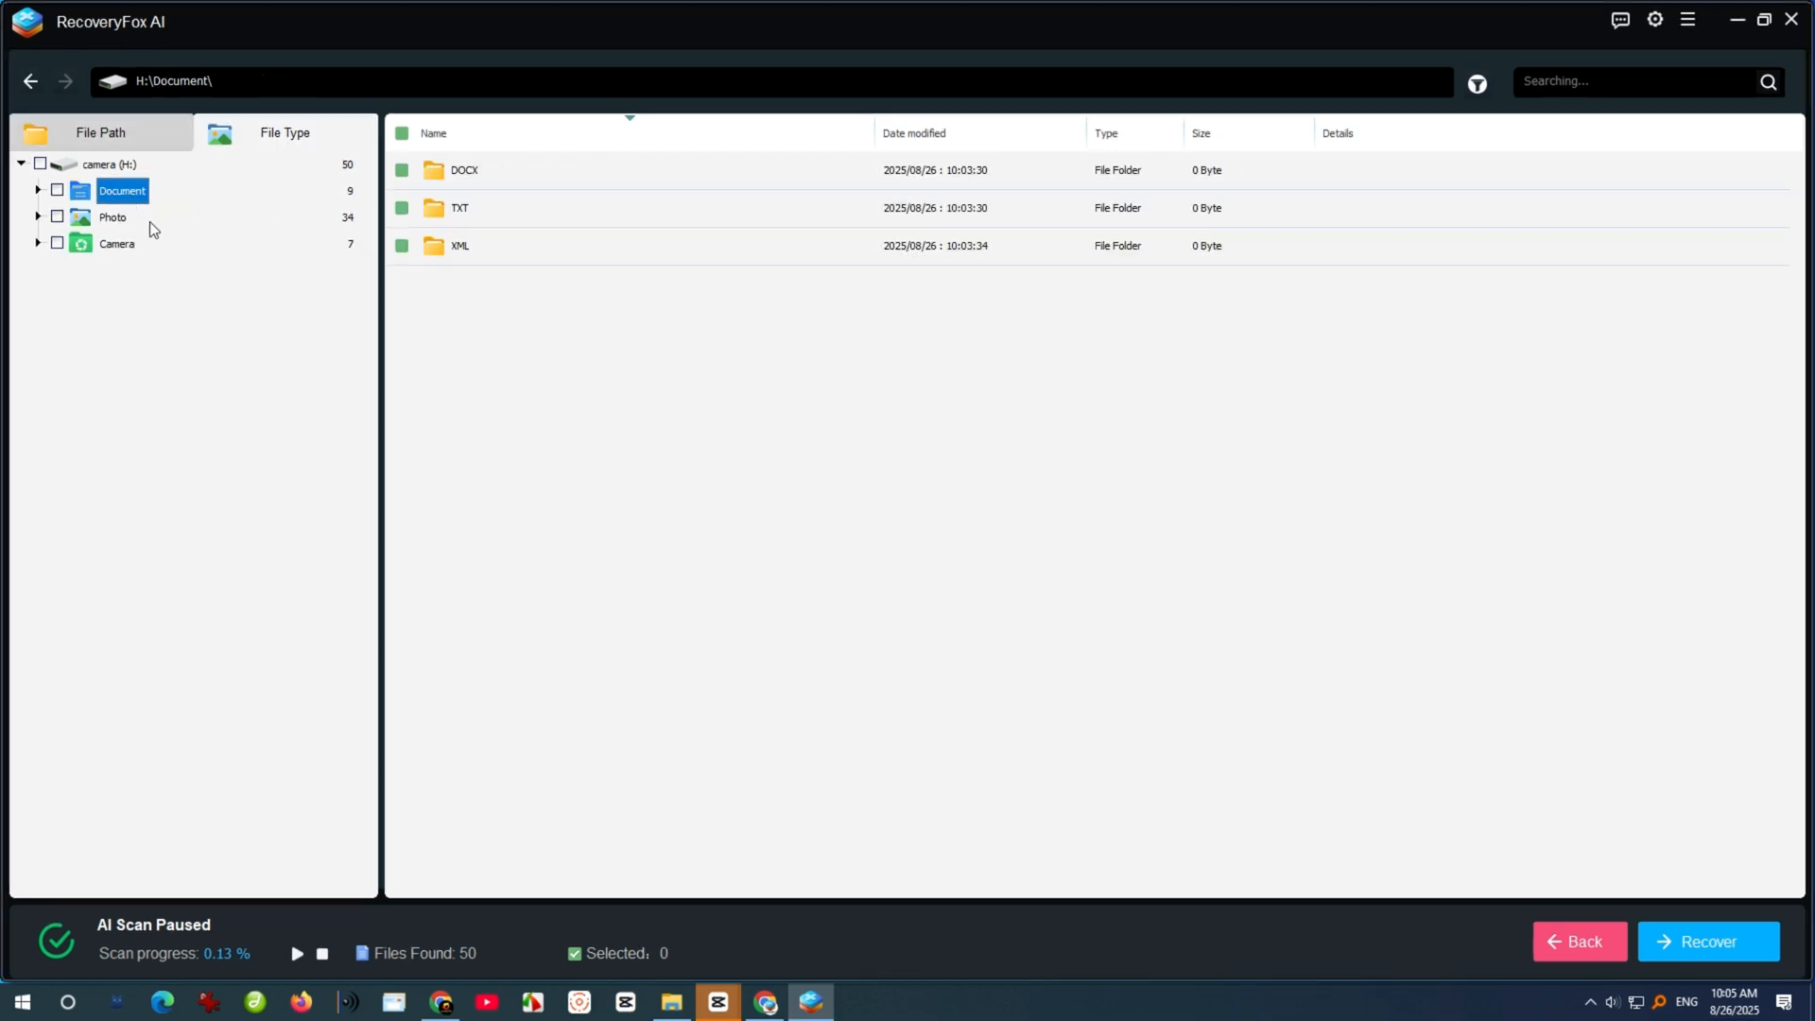
click(117, 244)
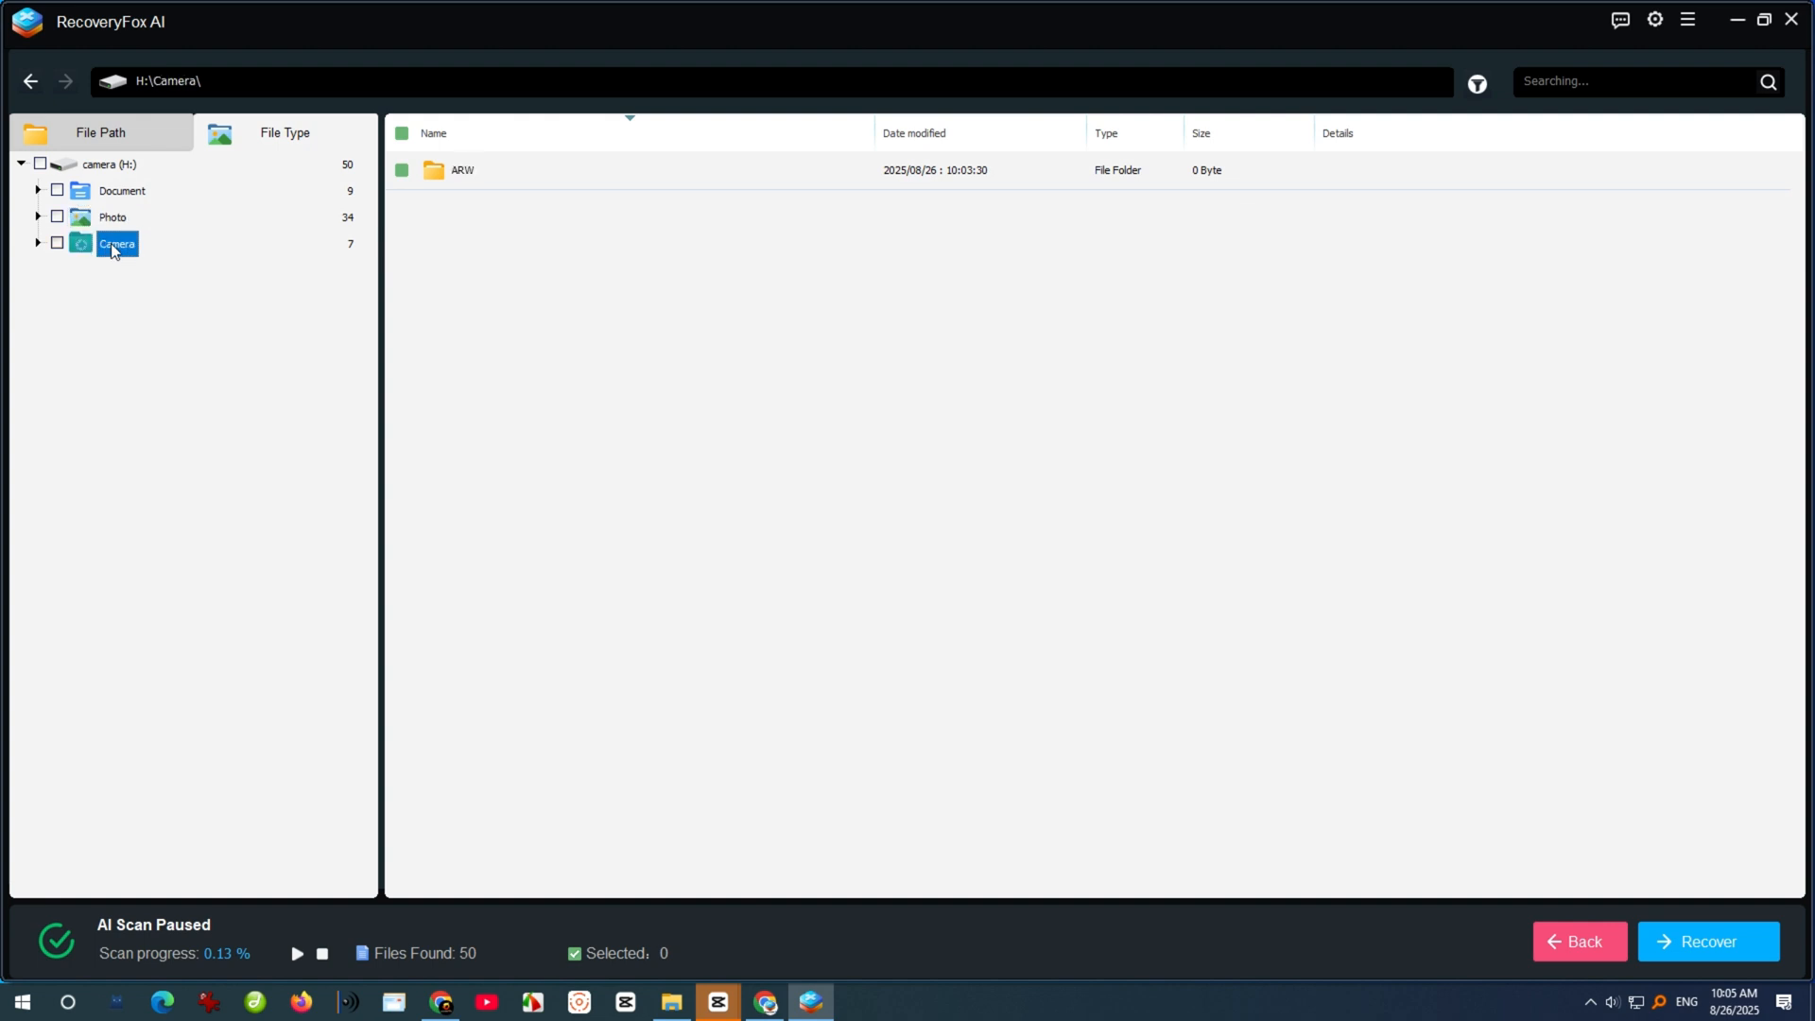
click(151, 220)
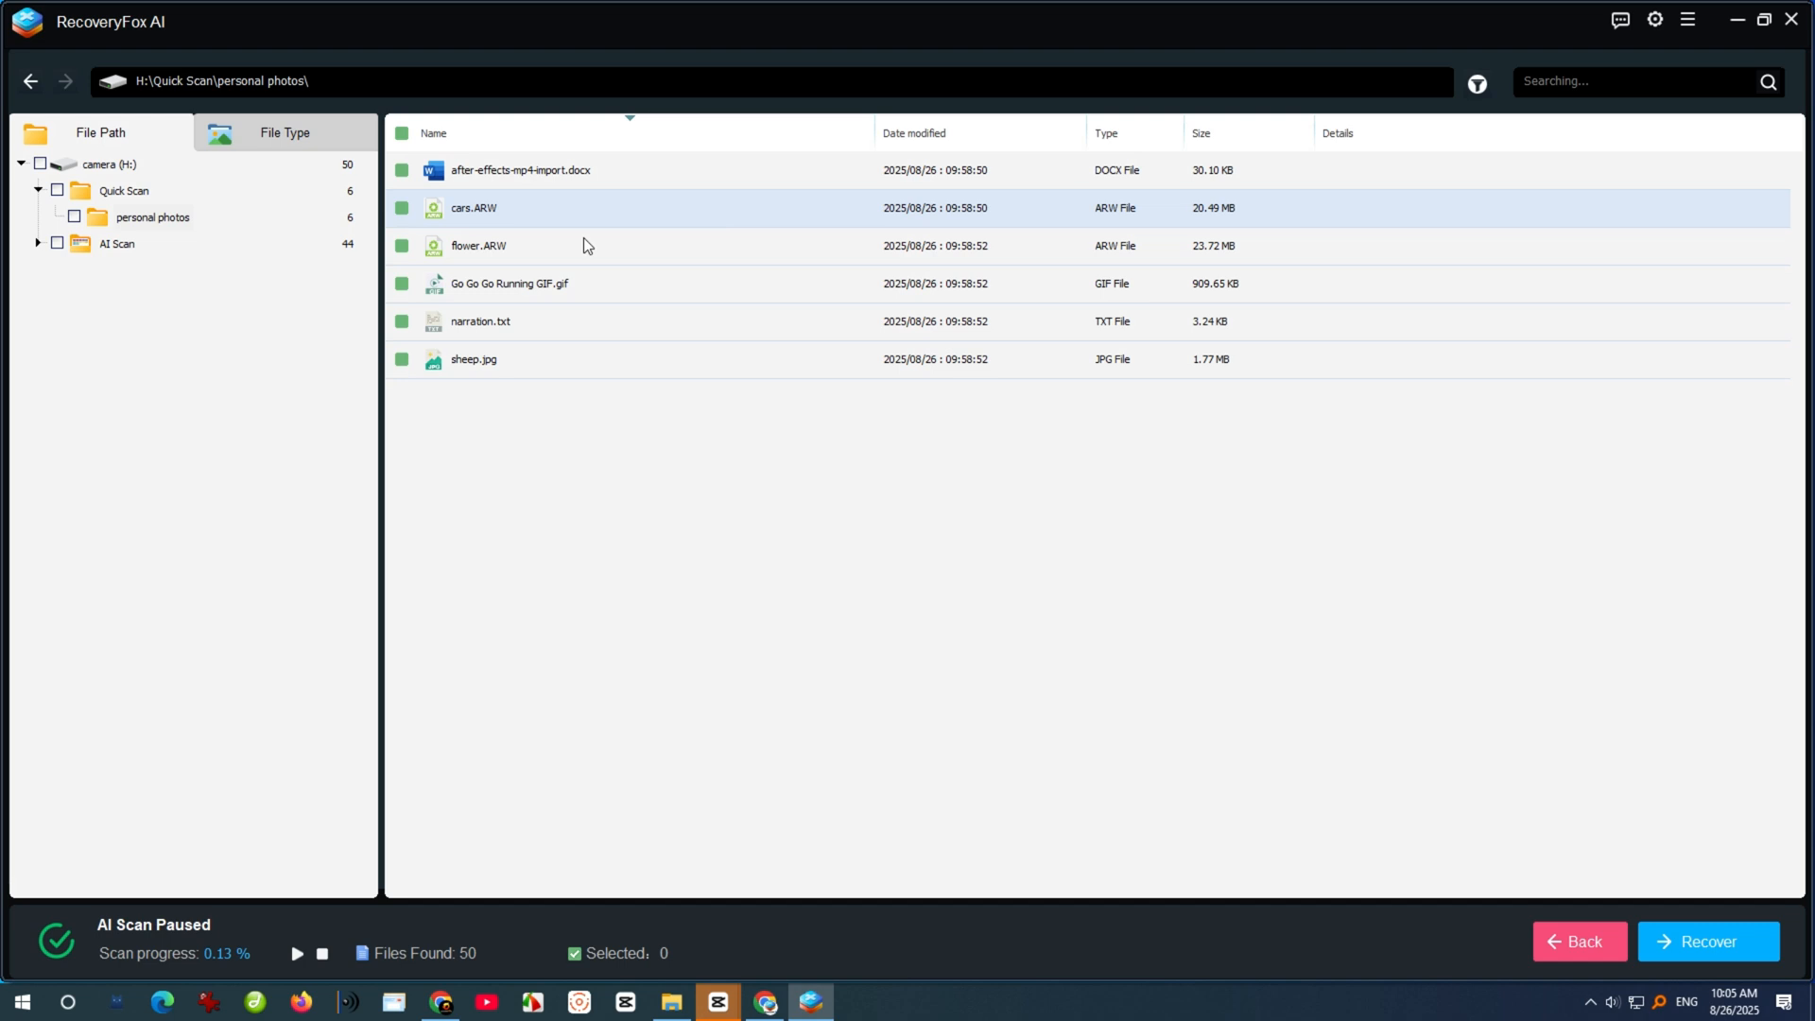
Preview cars.ARW, flower.ARW, the running GIF, narration.txt and the .docx document.
double_click(473, 208)
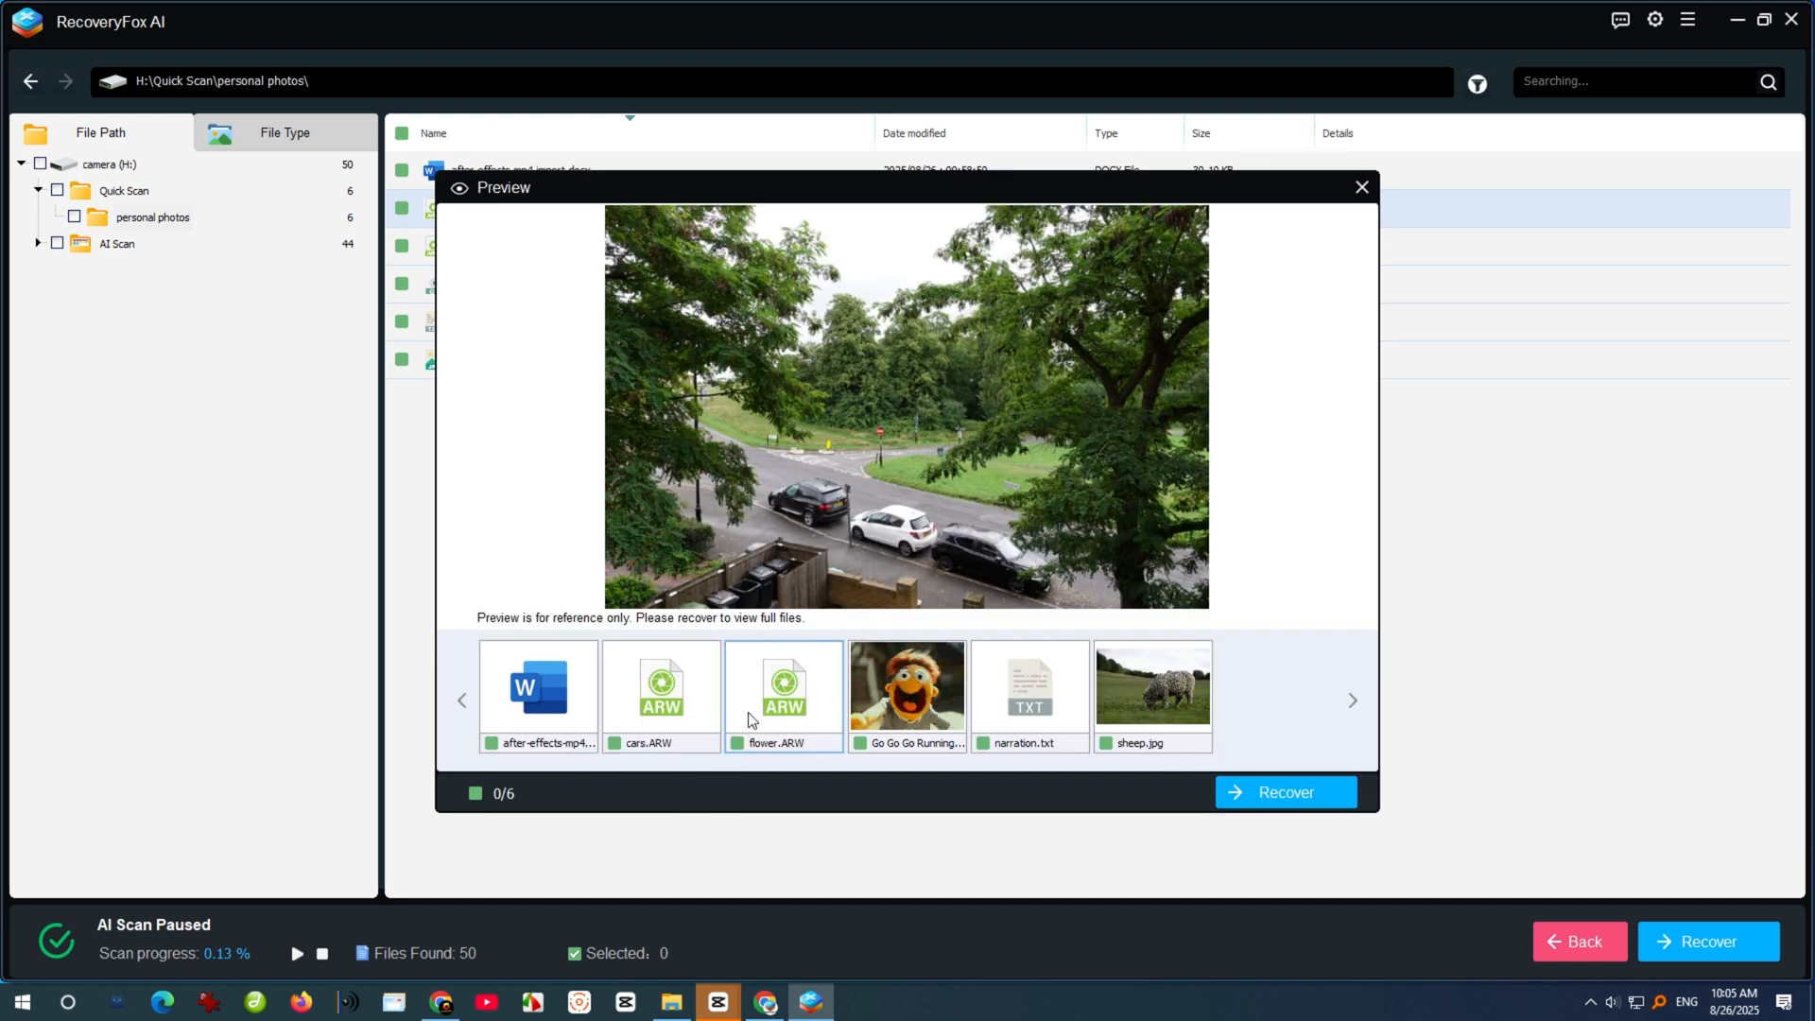
click(782, 686)
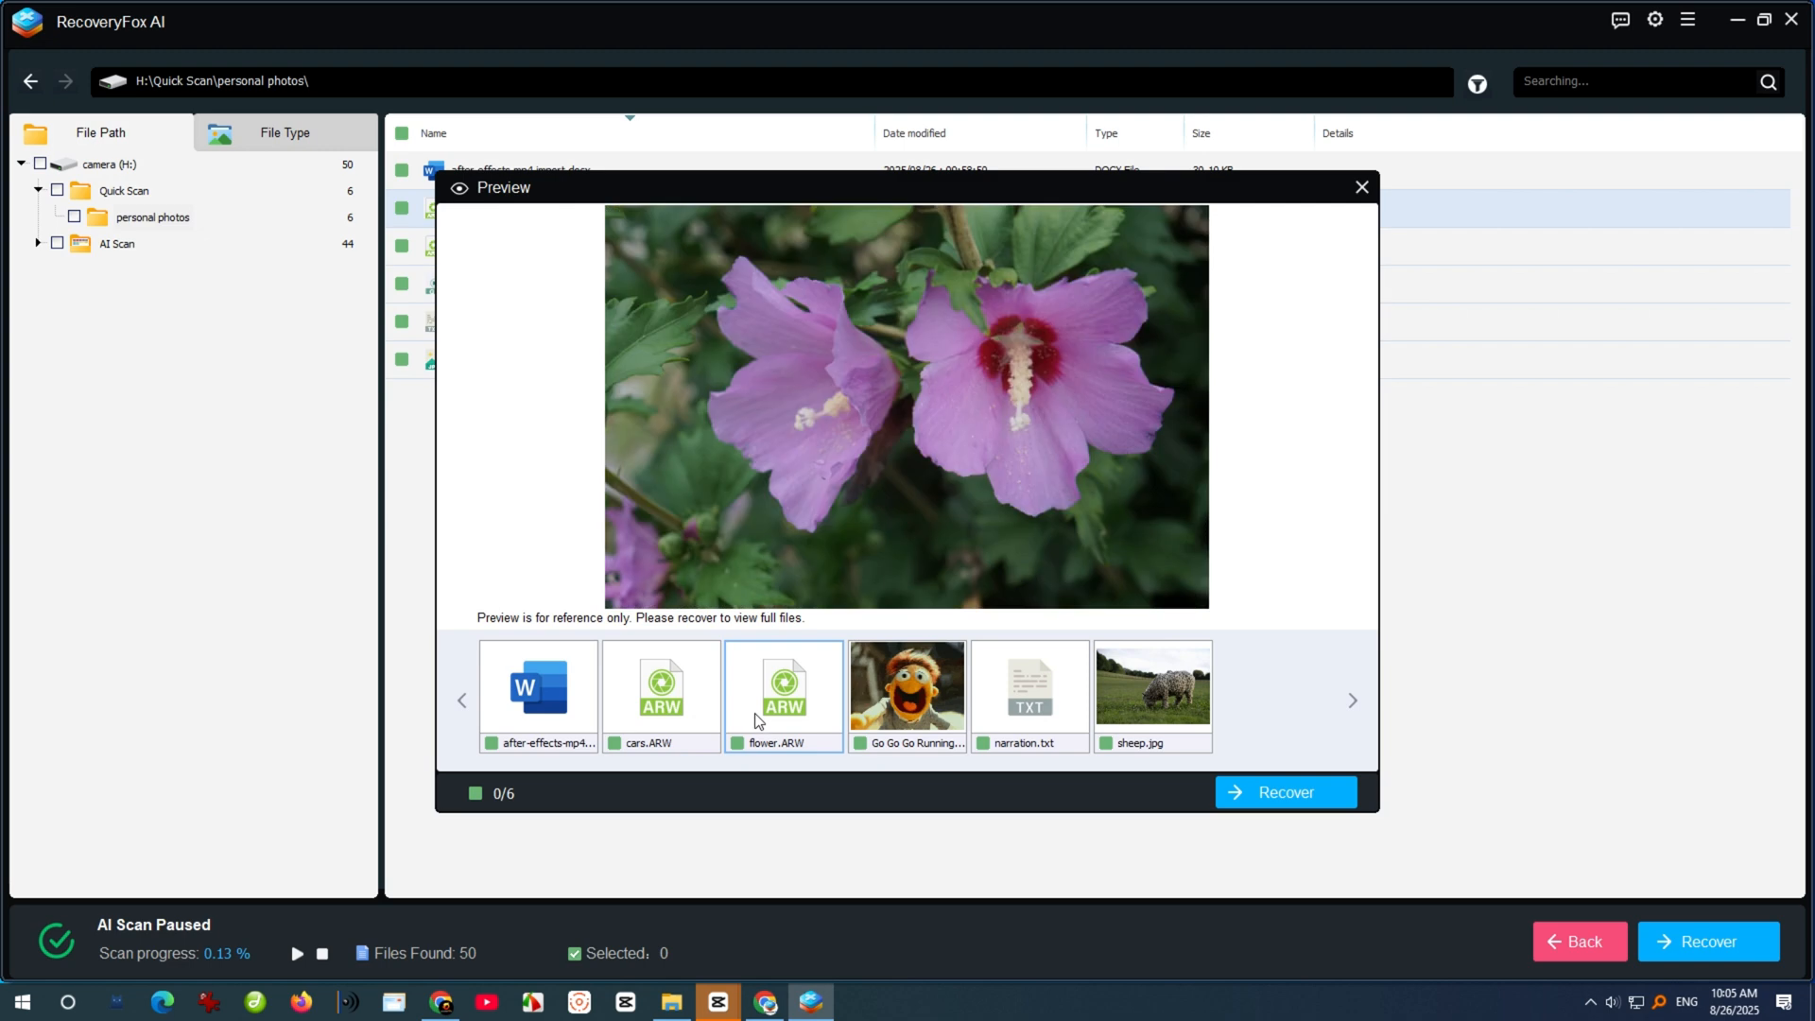
click(906, 692)
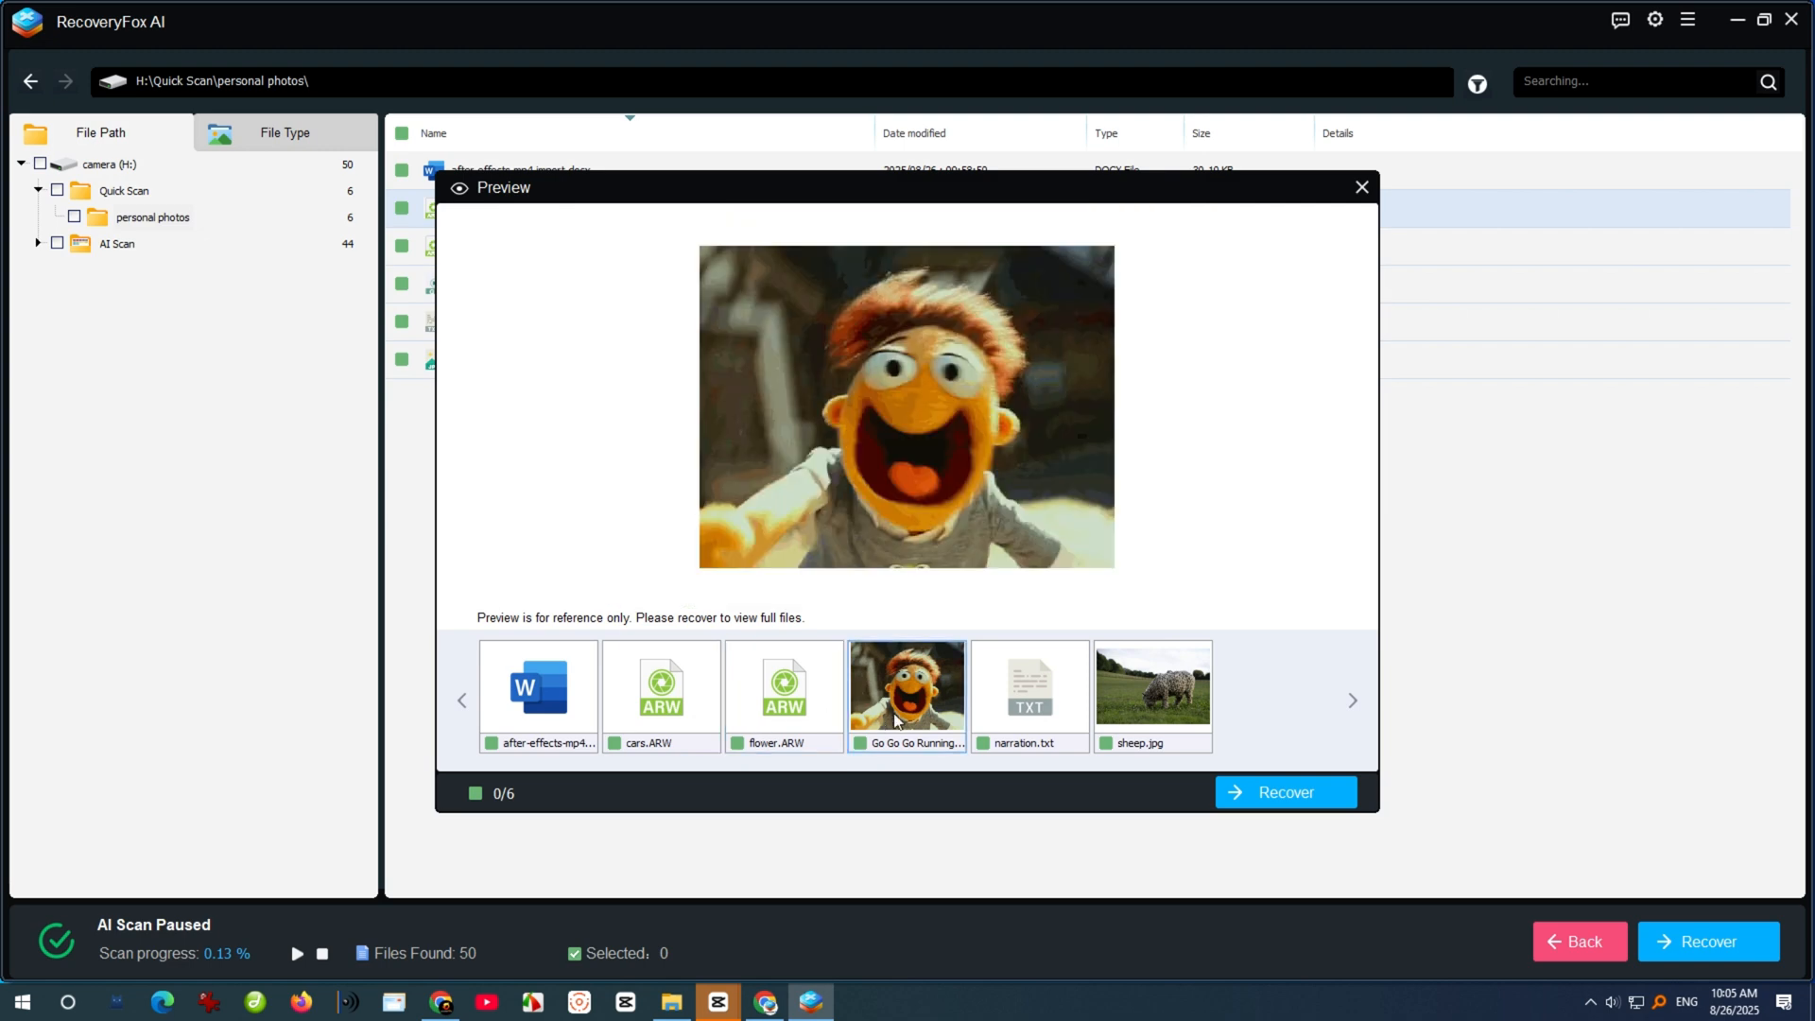
click(1026, 693)
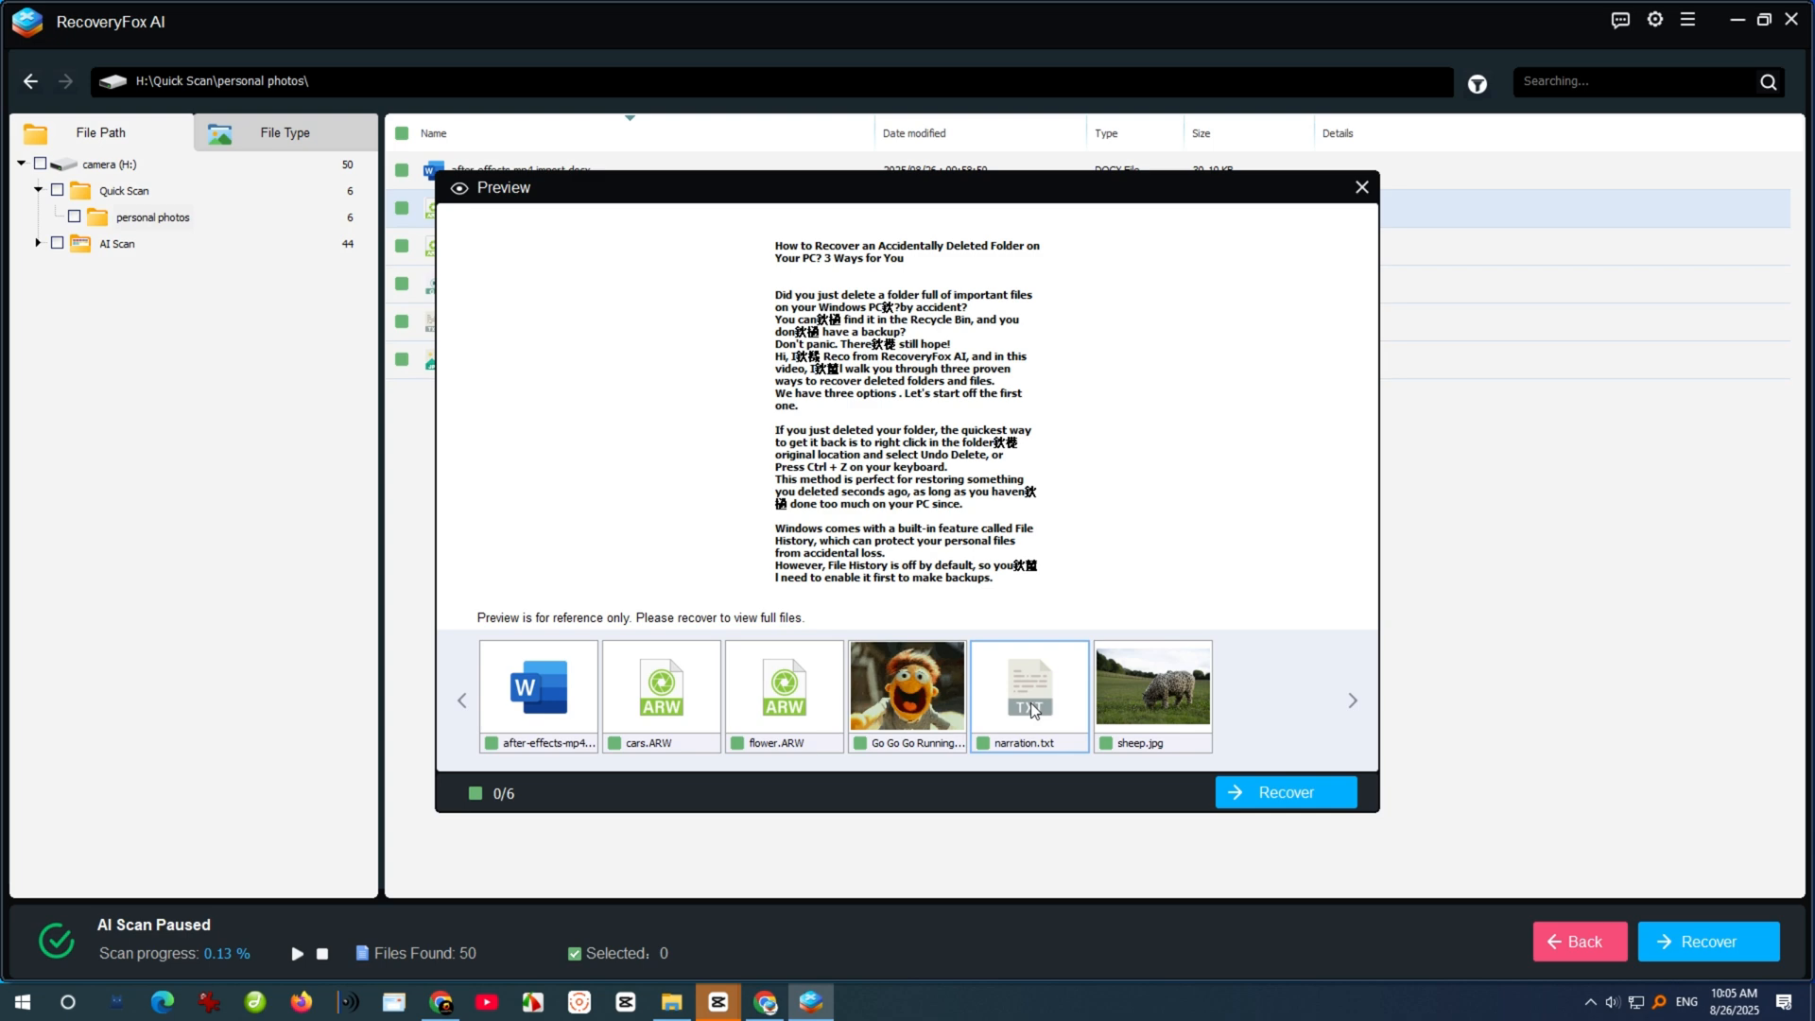
click(1151, 694)
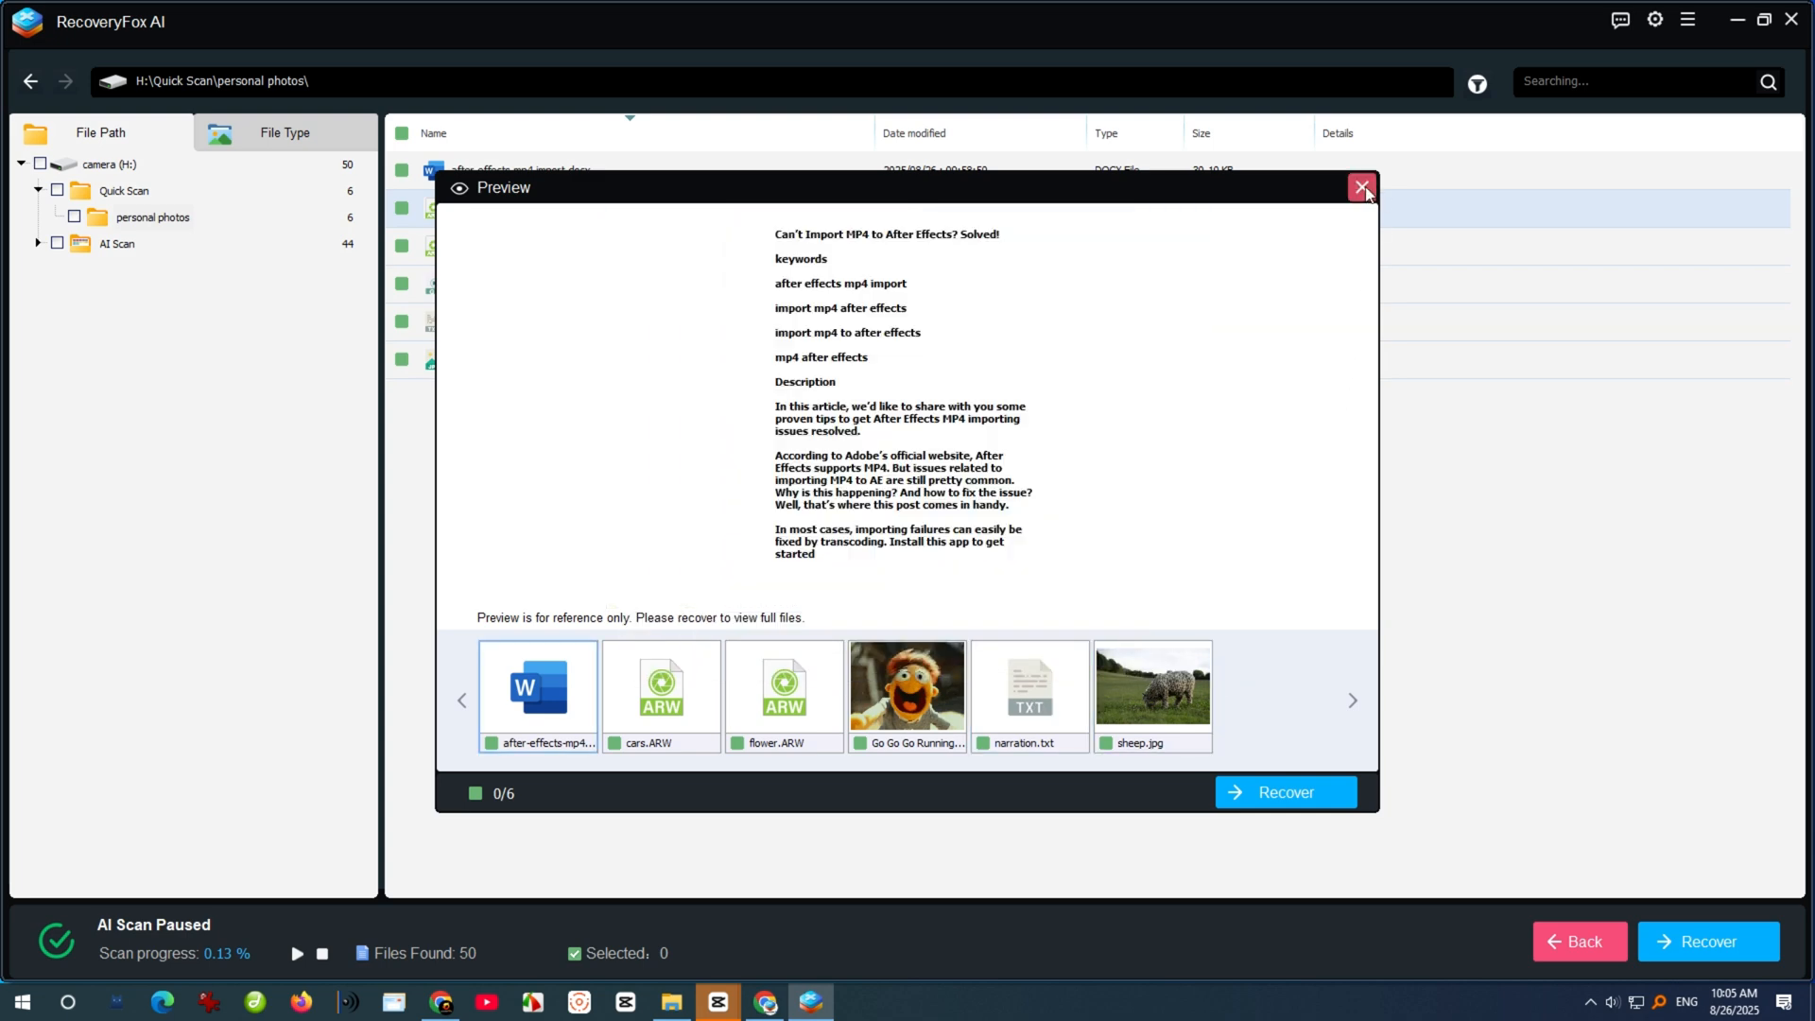
click(1361, 187)
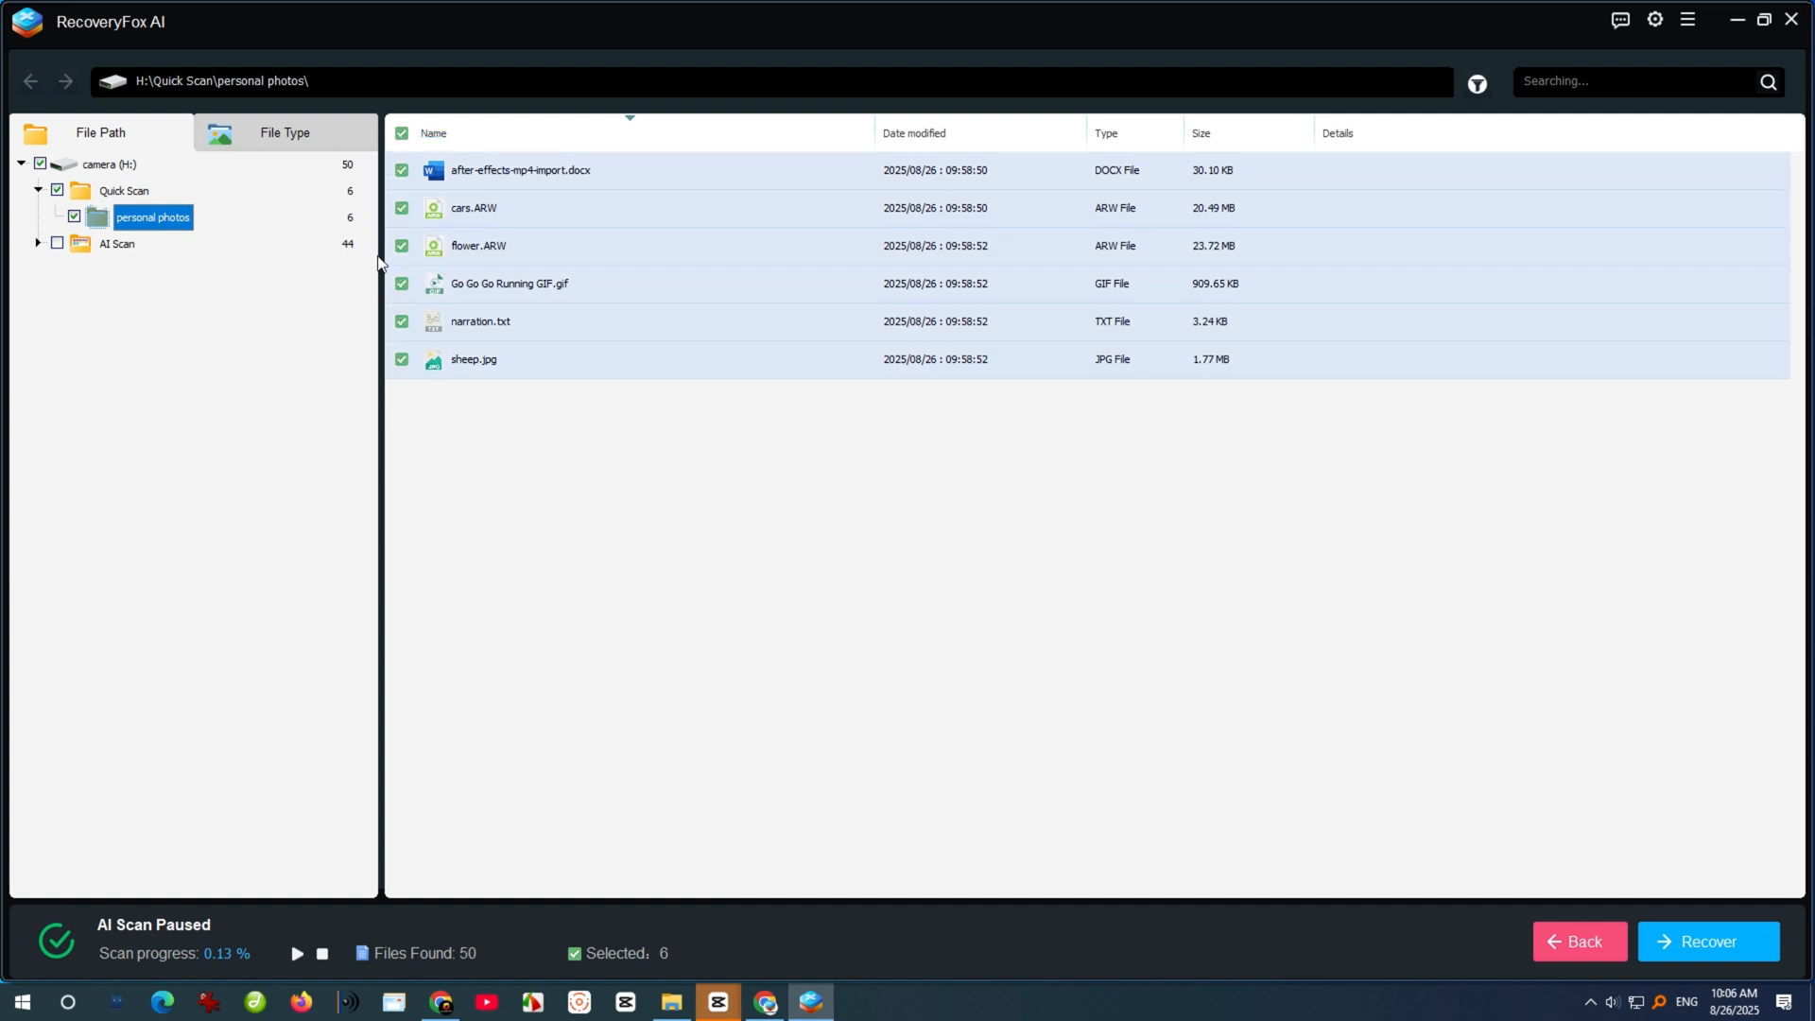
Recover the six selected personal photos files, choosing drive E: as the destination.
click(1705, 941)
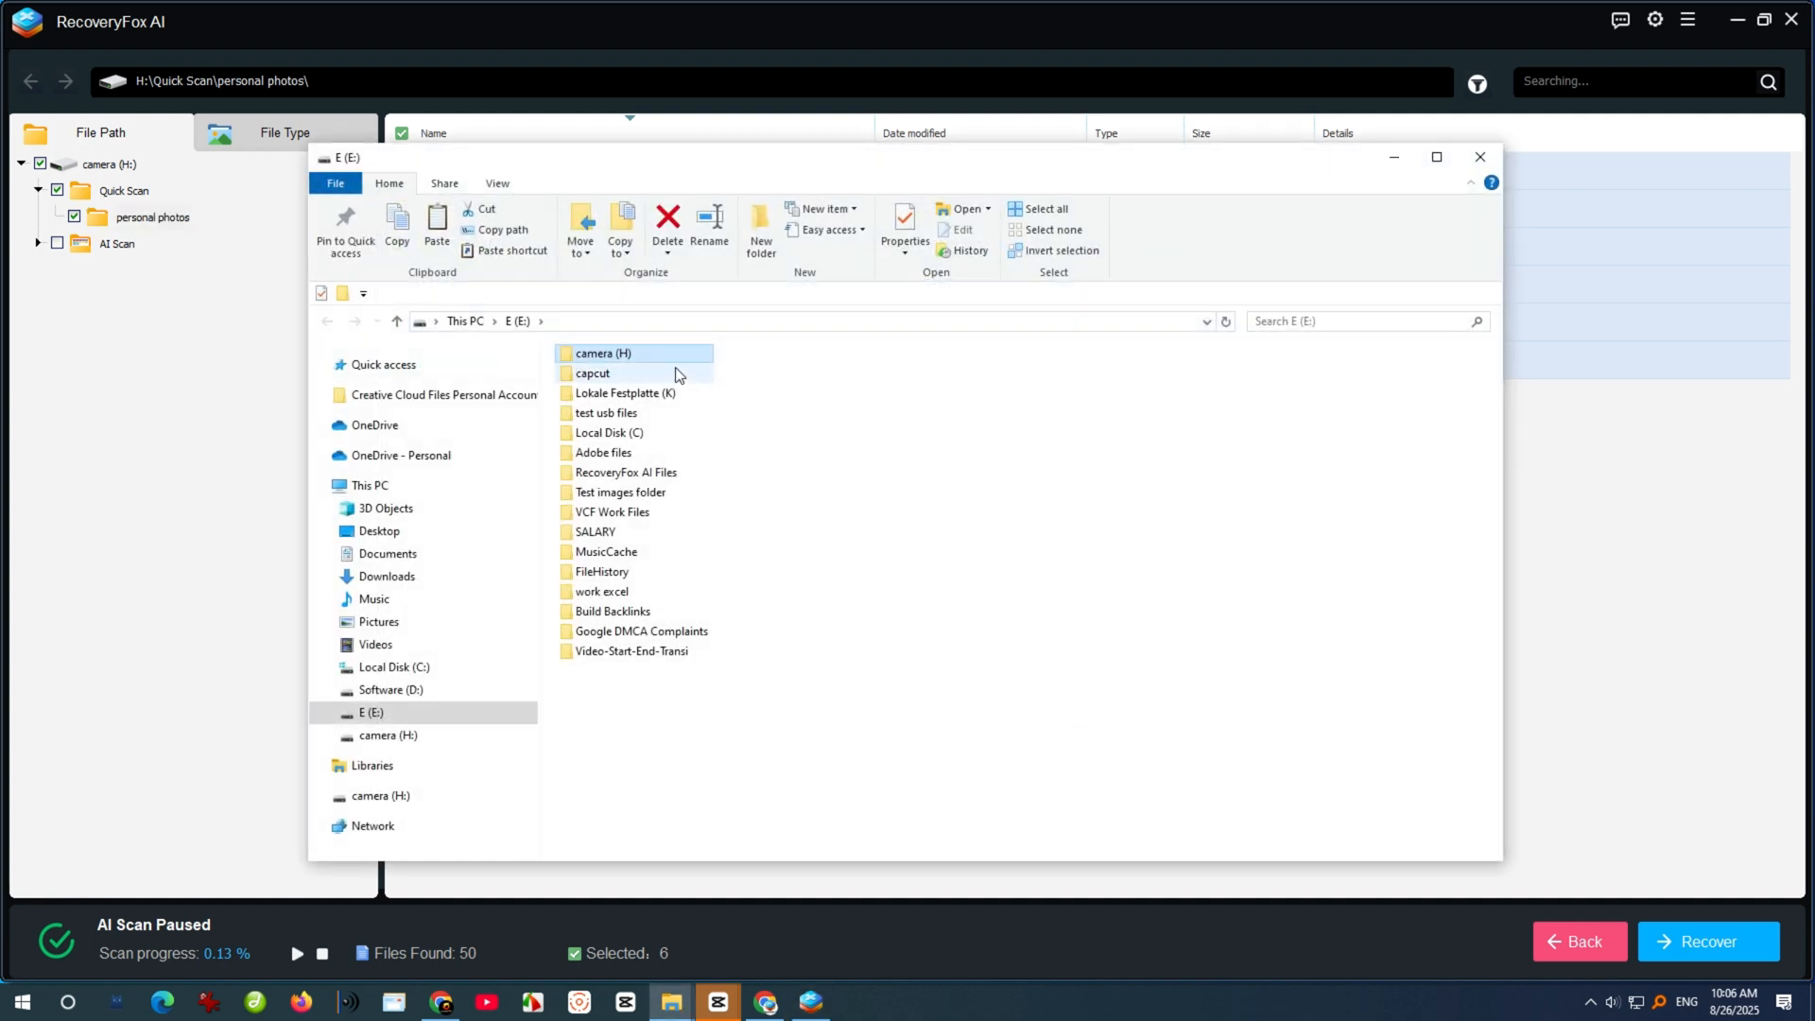
Browse E:\camera (H)\Quick Scan\personal photos and select the recovered sheep.jpg.
double_click(603, 354)
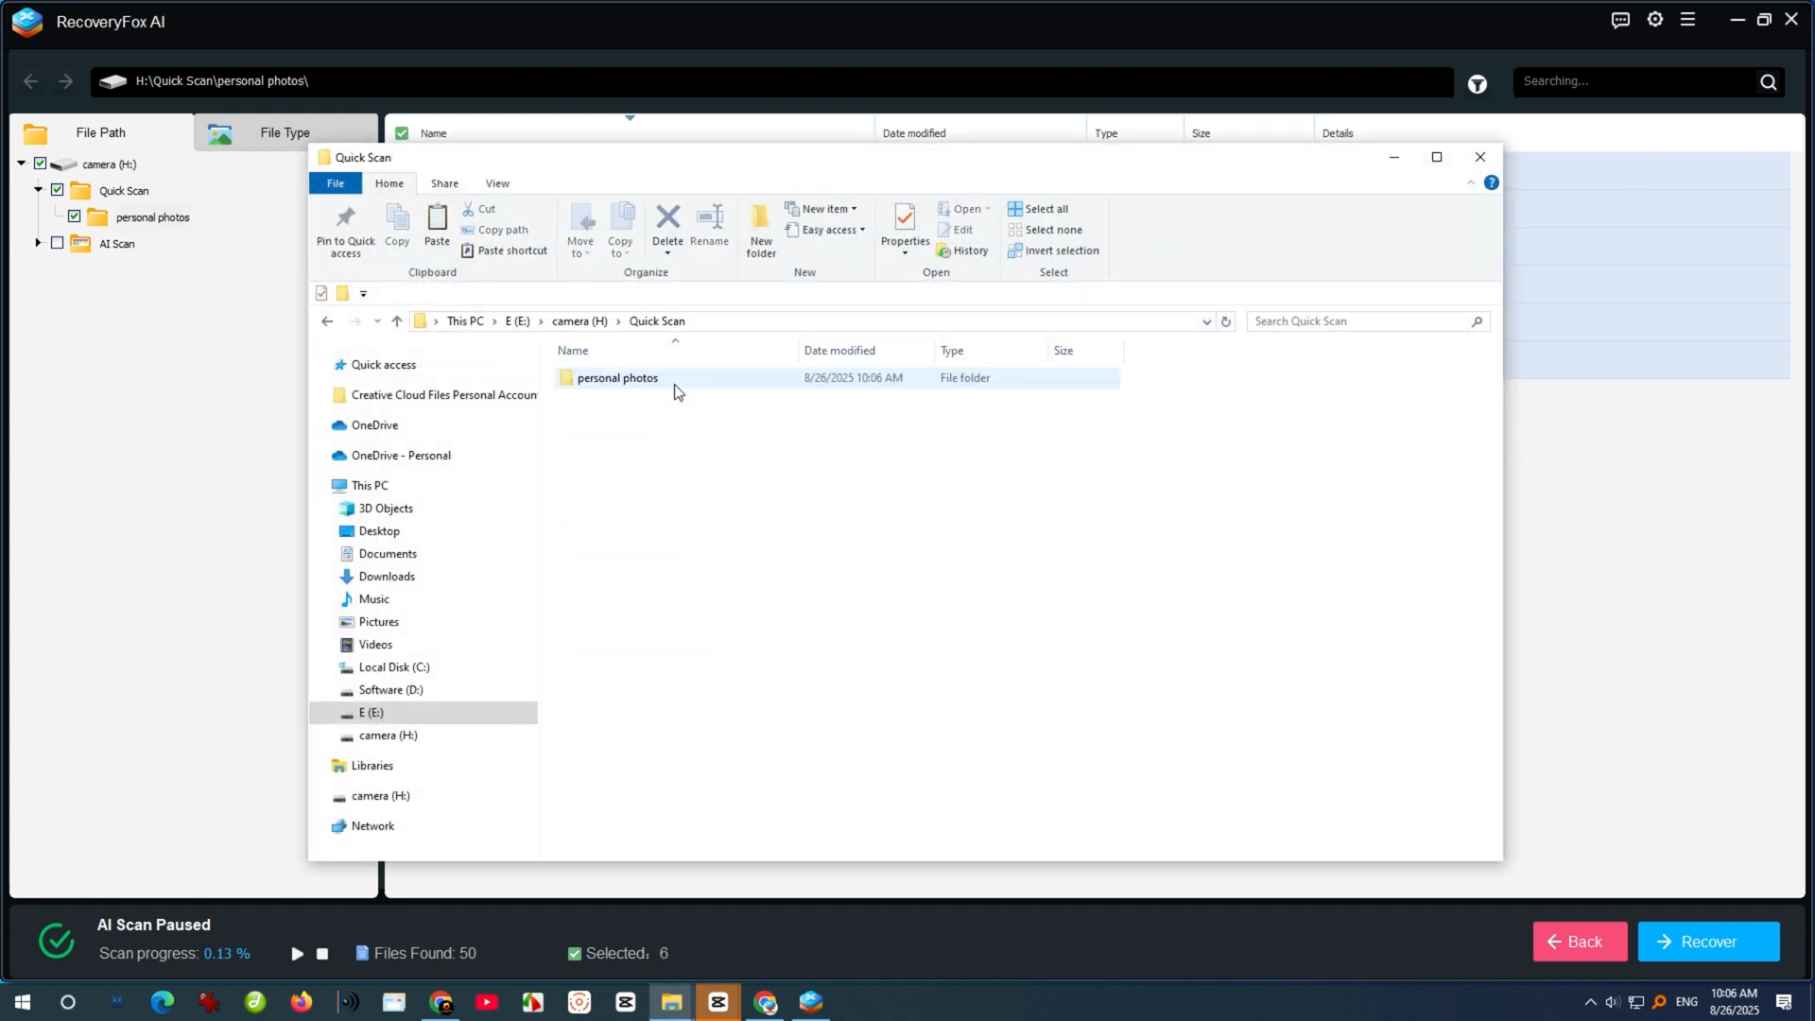
double_click(616, 379)
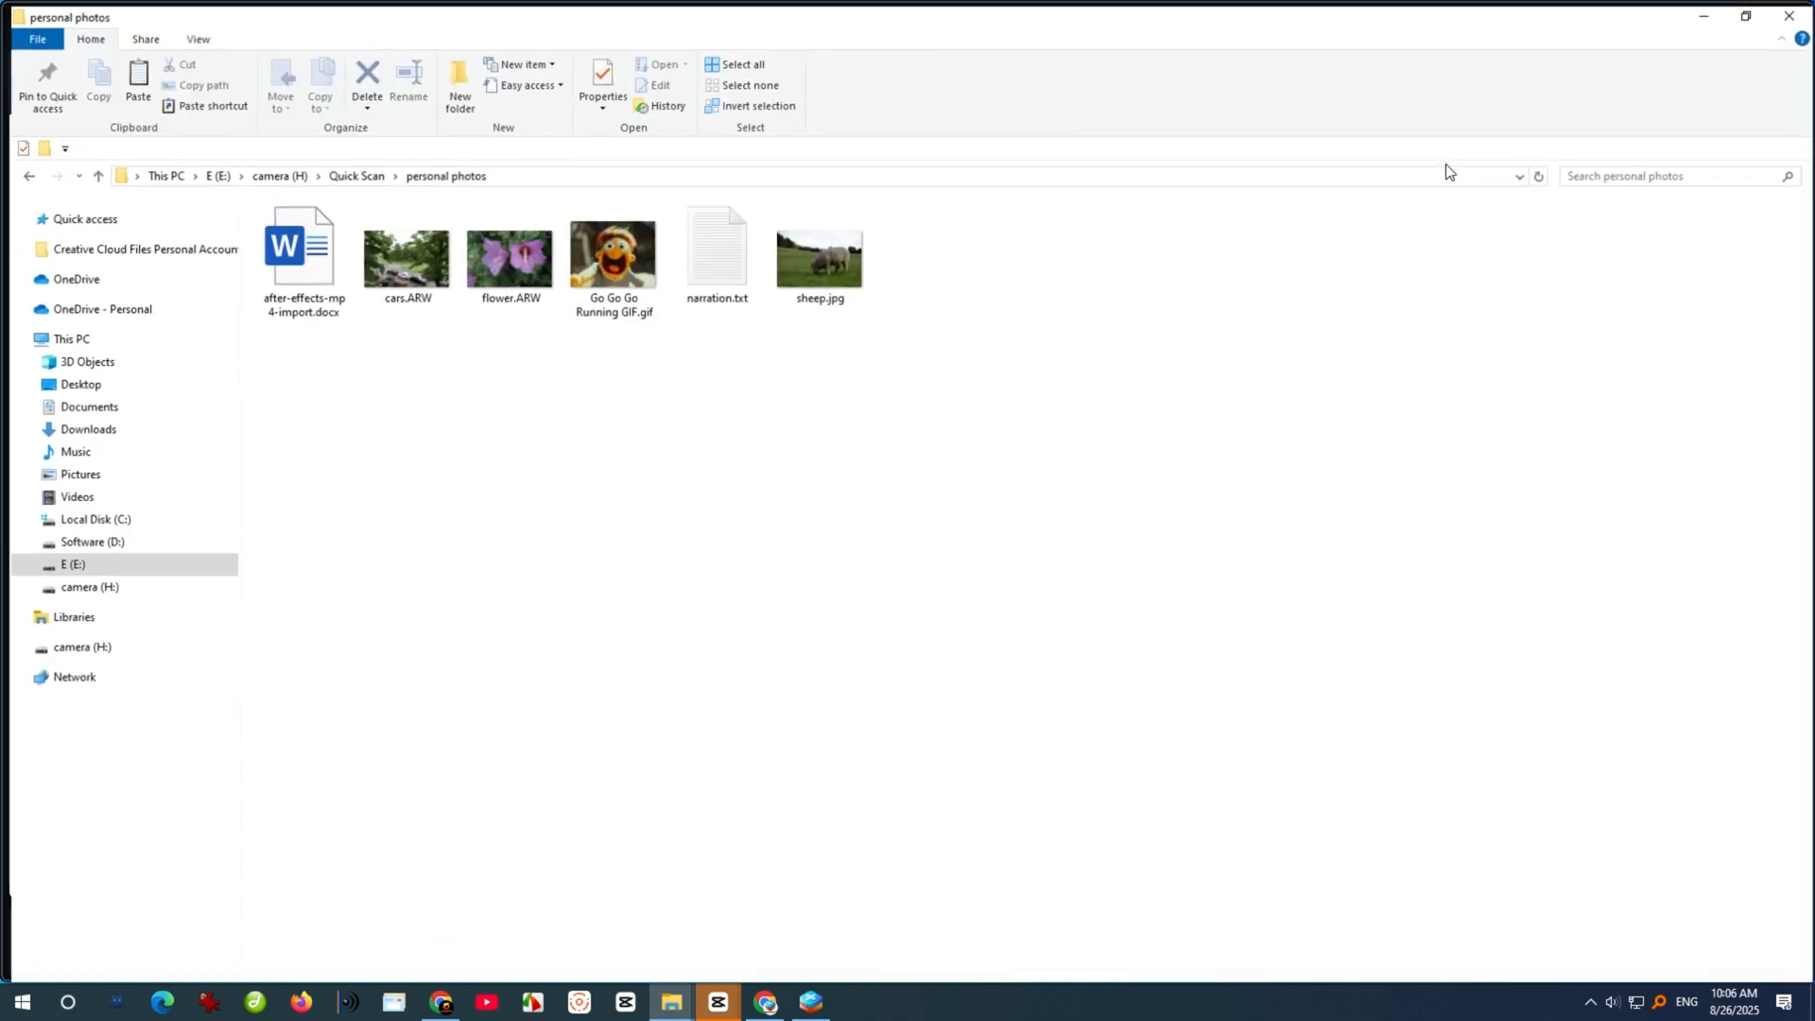
click(812, 244)
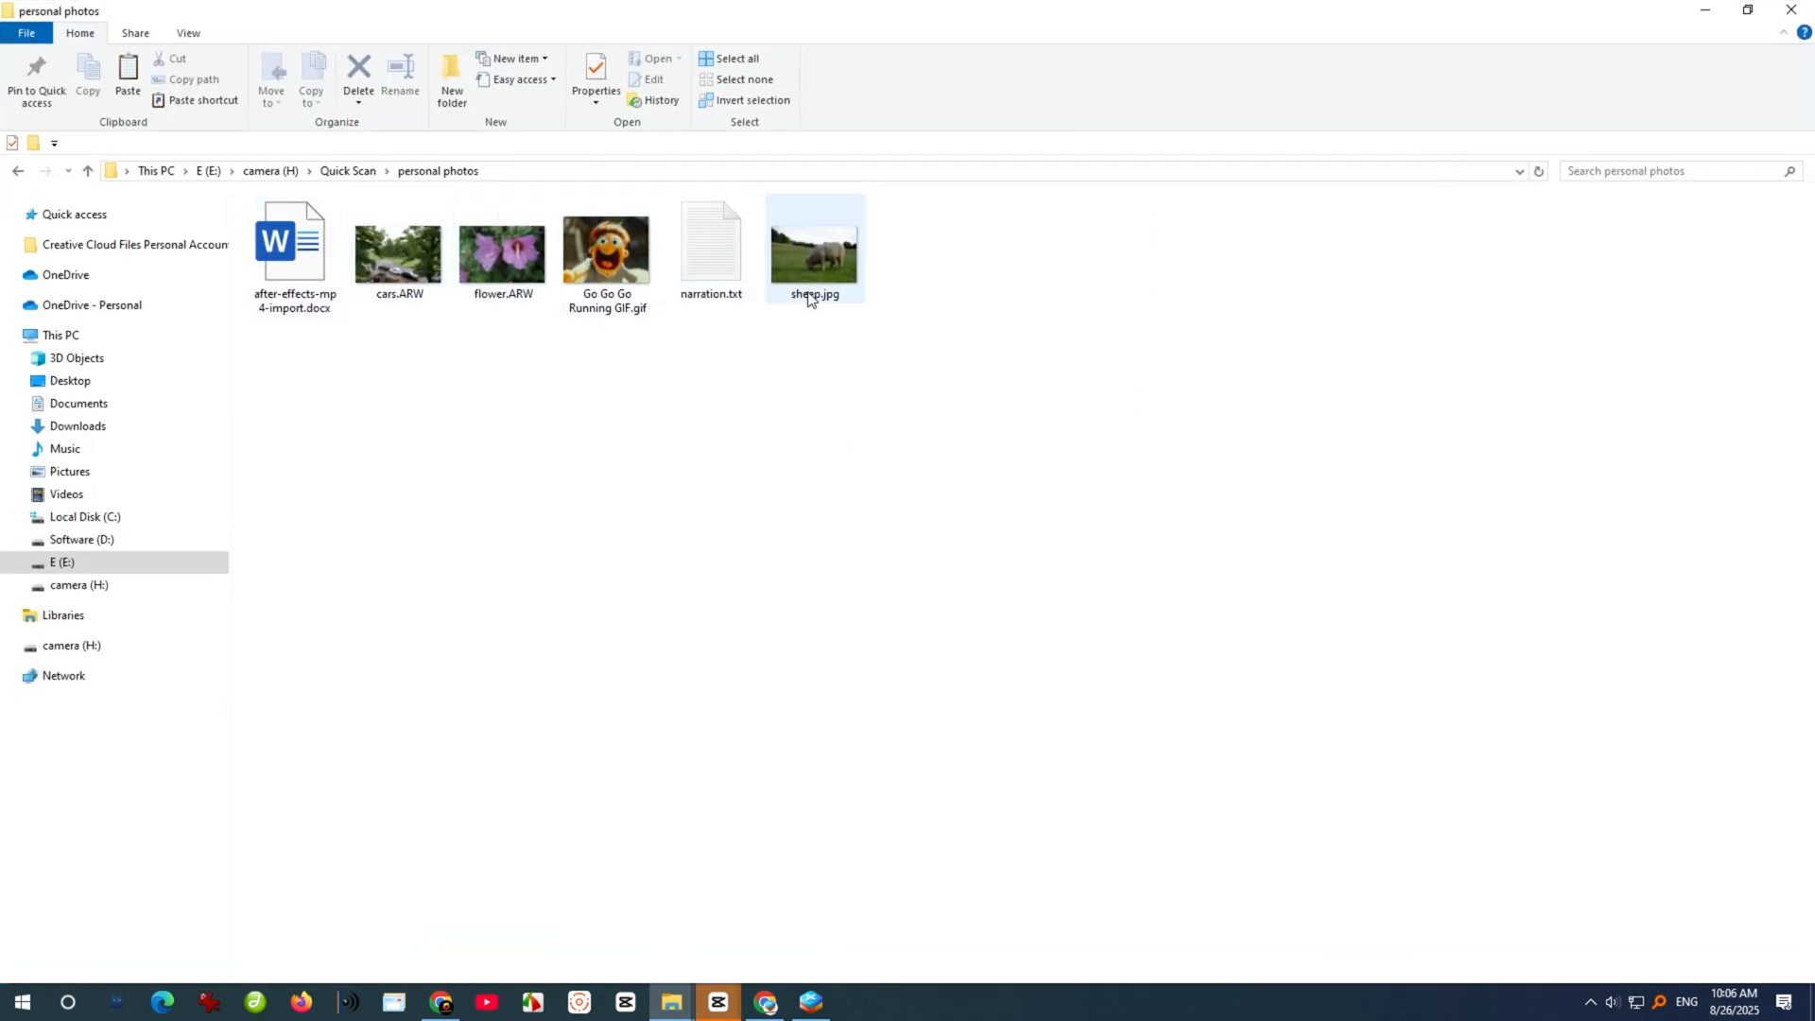